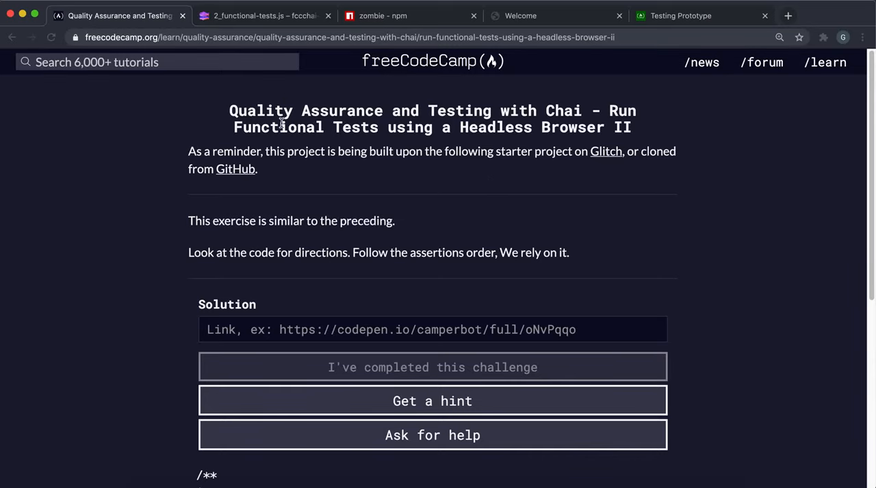
- Close the stray localhost Welcome tab and return to the Vespucci test in 2_functional-tests.js
{"action": "scroll", "scroll_direction": "down", "scroll_amount": 3}
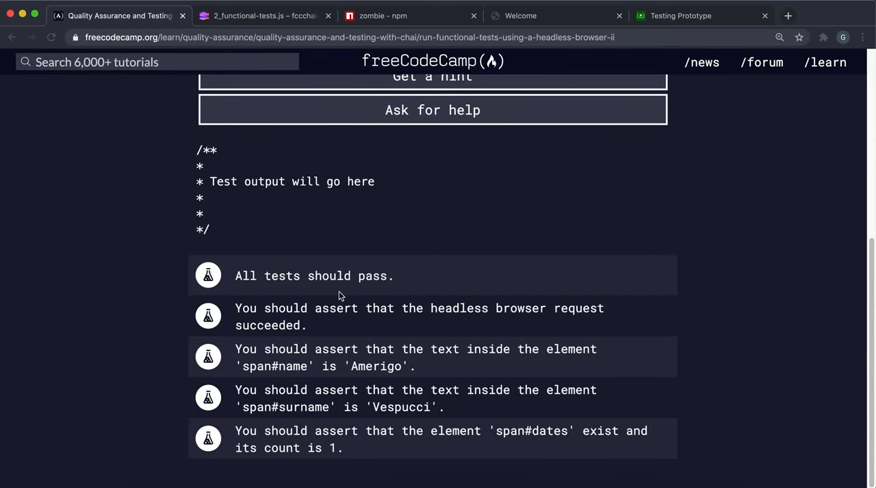
{"action": "scroll", "scroll_direction": "up", "scroll_amount": 3}
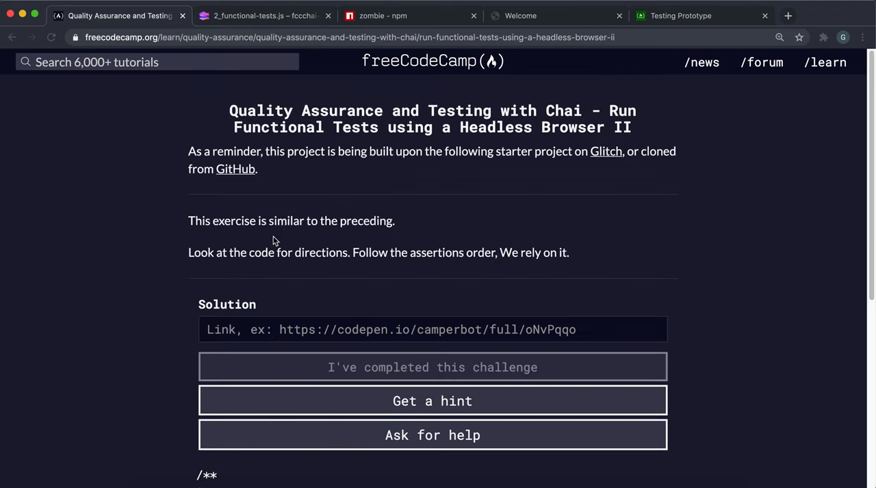
{"action": "left_click", "coordinate": [263, 16]}
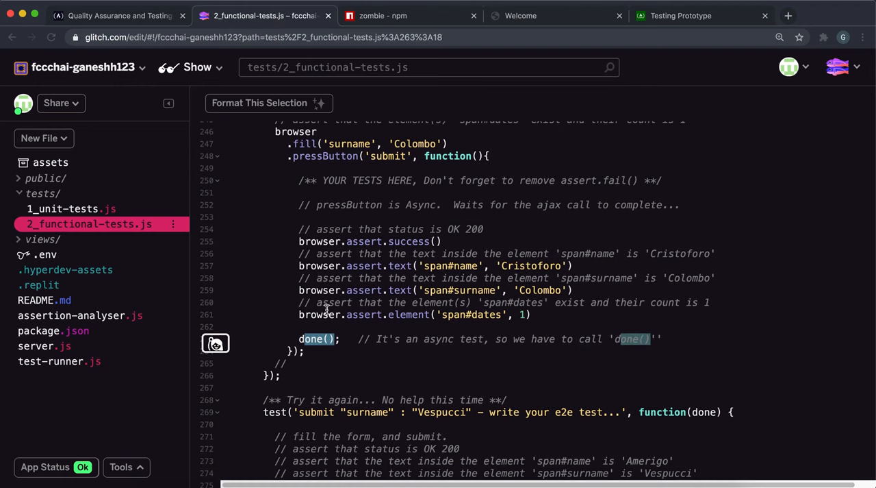
{"action": "scroll", "scroll_direction": "down", "scroll_amount": 3}
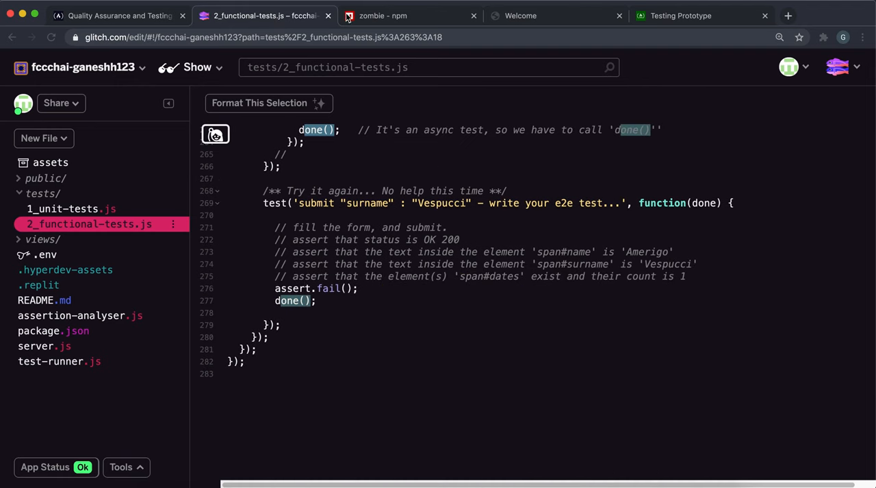
{"action": "left_click", "coordinate": [522, 15]}
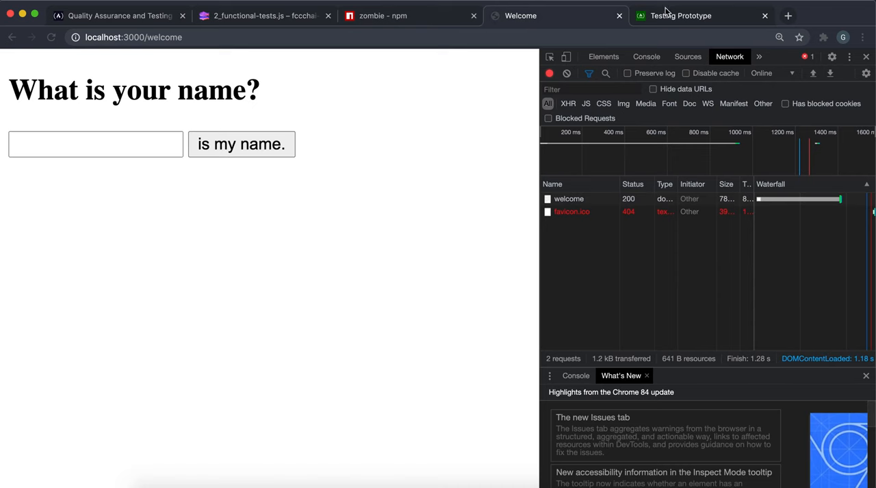
{"action": "left_click", "coordinate": [678, 15]}
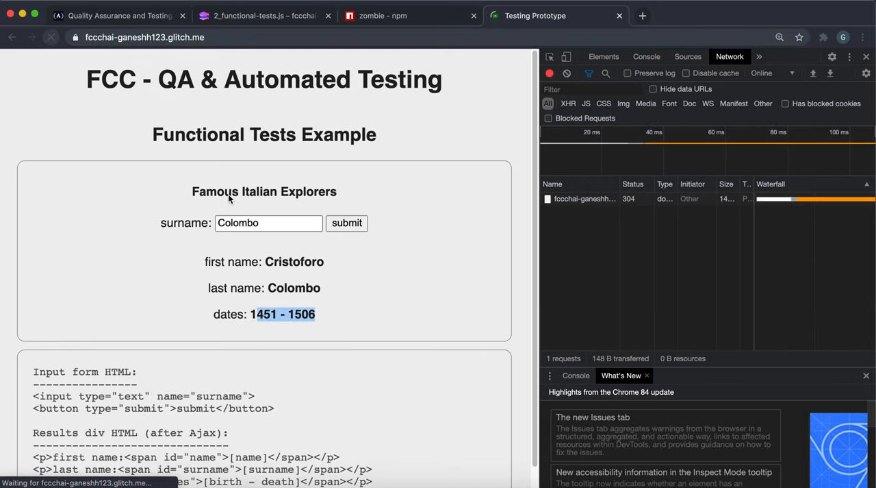
{"action": "left_click", "coordinate": [270, 15]}
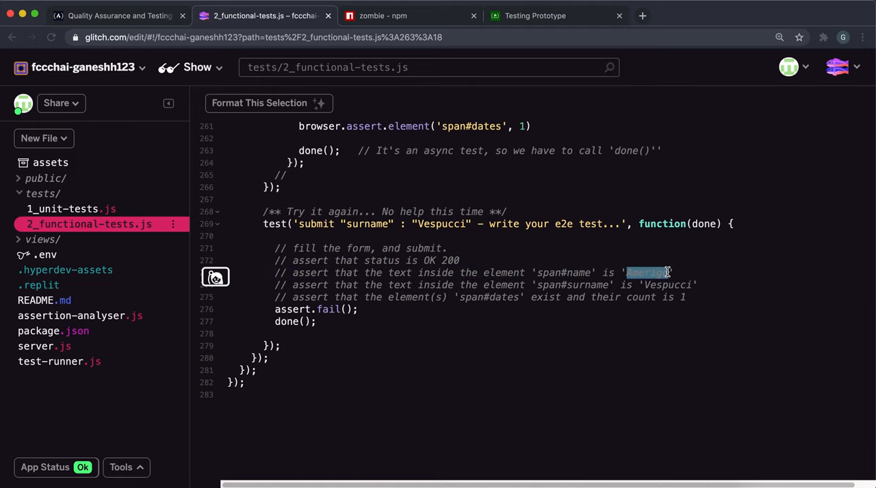
{"action": "mouse_move", "coordinate": [626, 208]}
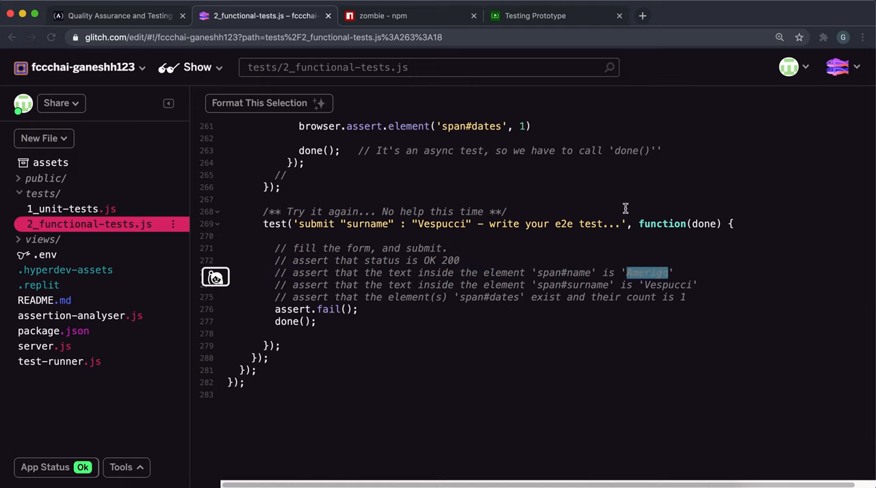
- Submit surname Vespucci in the explorers demo, returning Amerigo Vespucci, 1454 - 1512
{"action": "left_click", "coordinate": [536, 15]}
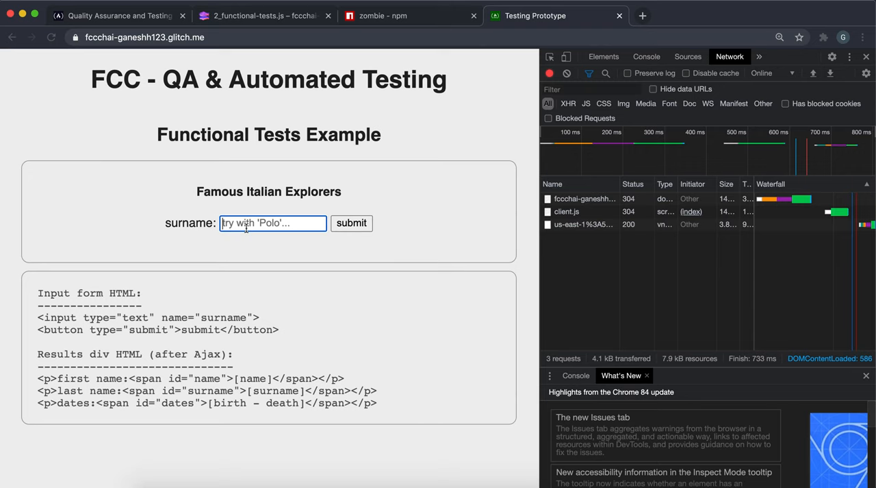
{"action": "left_click", "coordinate": [348, 223]}
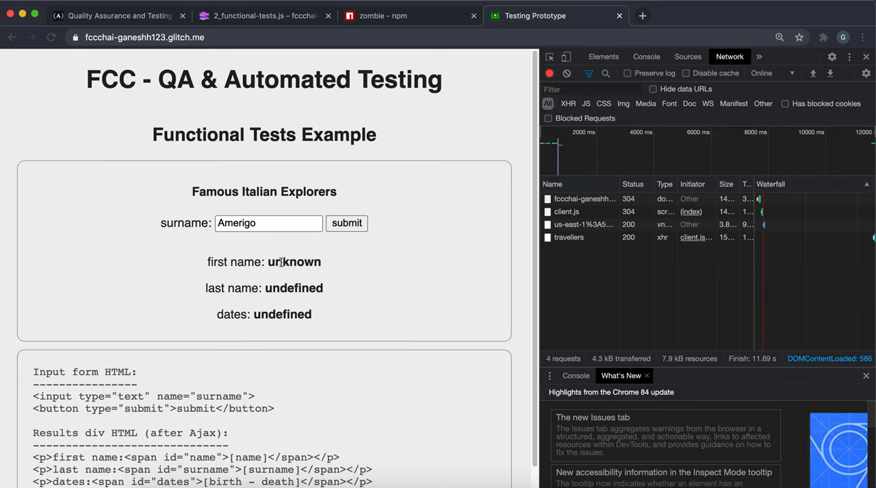
{"action": "mouse_move", "coordinate": [284, 257]}
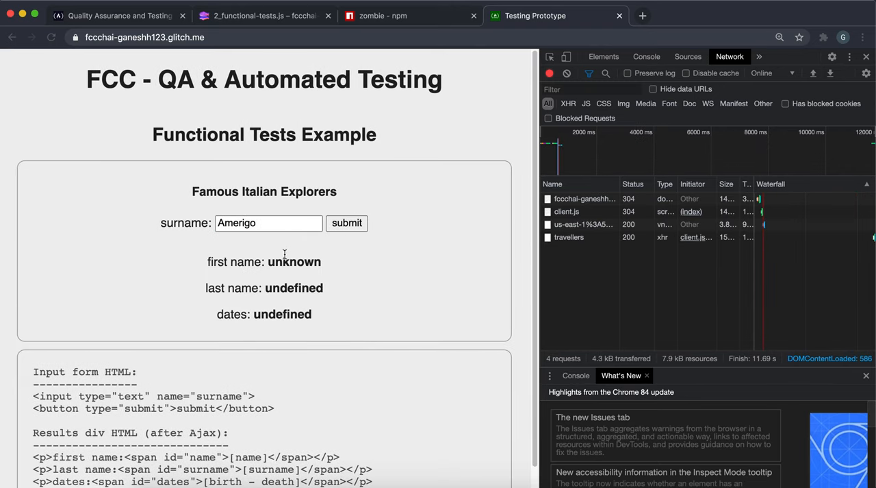
{"action": "left_click", "coordinate": [271, 15]}
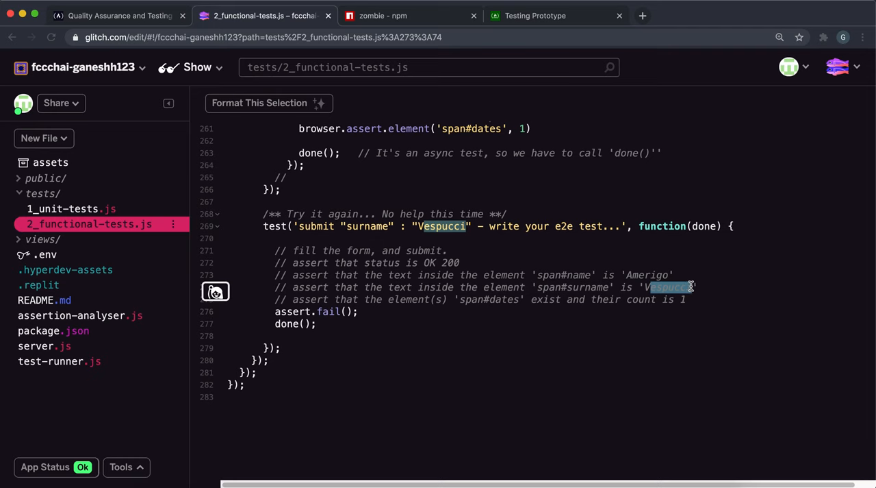
{"action": "left_click", "coordinate": [534, 16]}
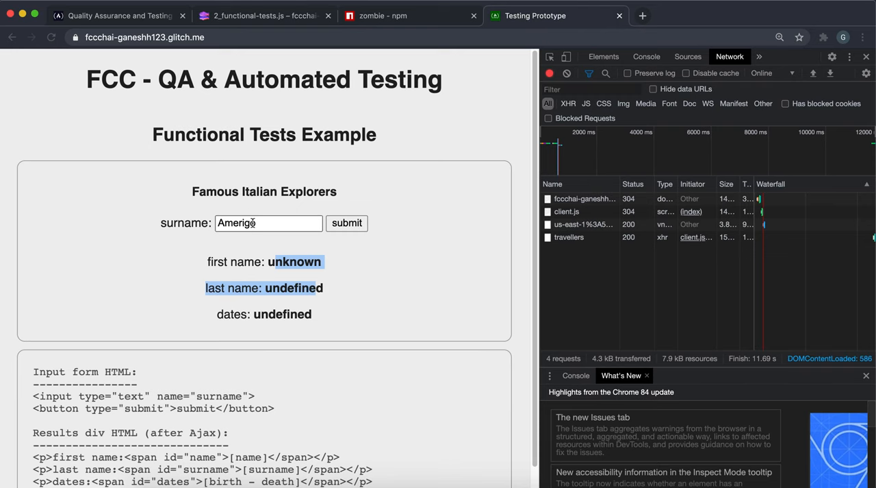
{"action": "type", "text": "Vespucci"}
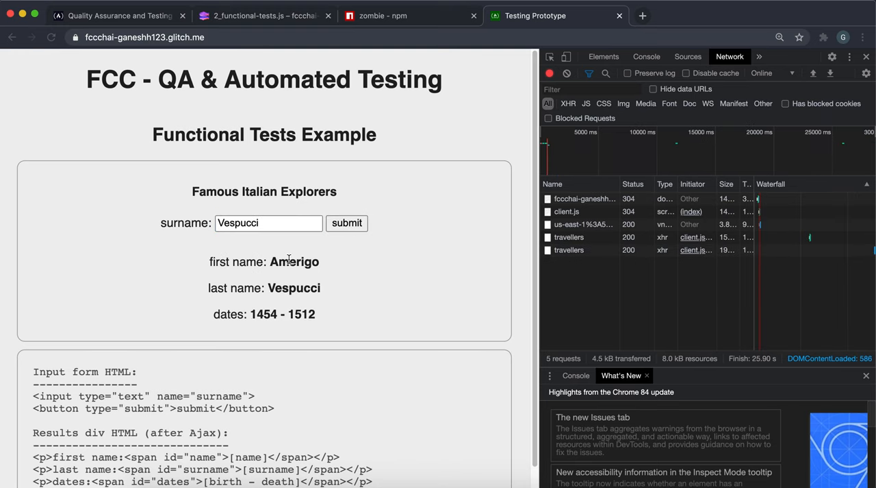
{"action": "left_click", "coordinate": [256, 15]}
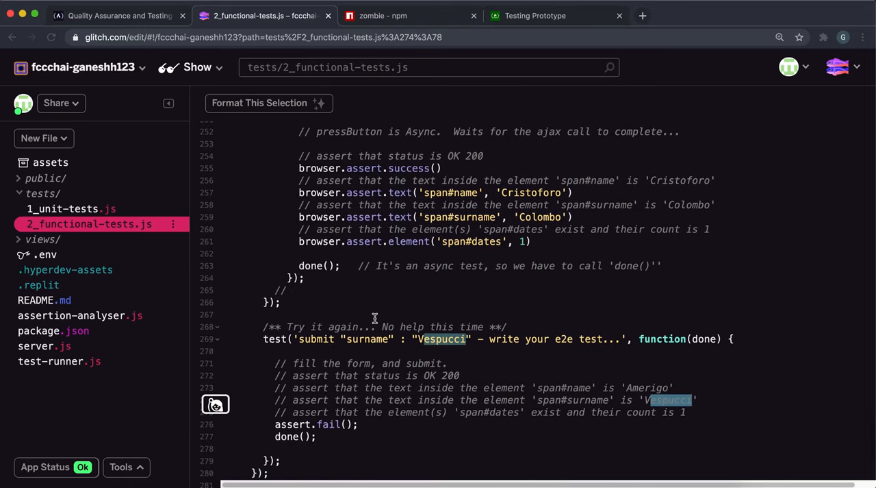
- Replace the placeholder comments and assert.fail() with browser.fill('surname', '')
{"action": "left_click_drag", "start_coordinate": [276, 363], "coordinate": [315, 436]}
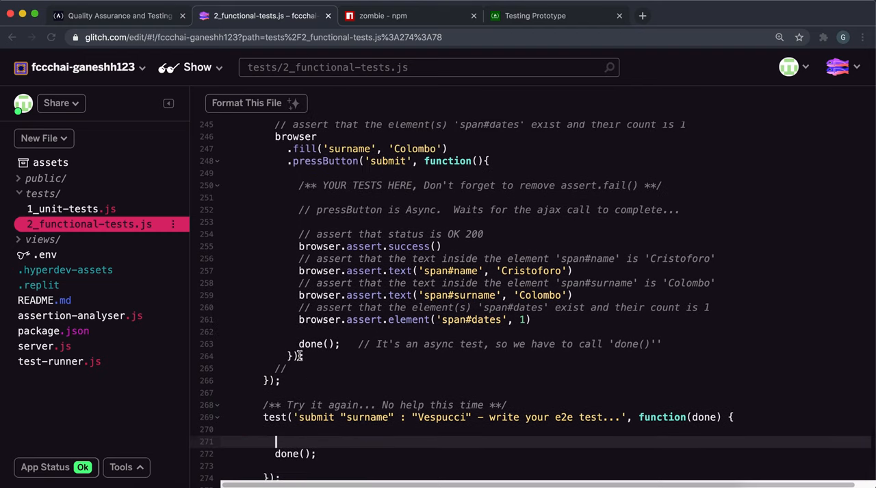
{"action": "scroll", "scroll_direction": "down", "scroll_amount": 3}
{"action": "type", "text": "browser.fill("}
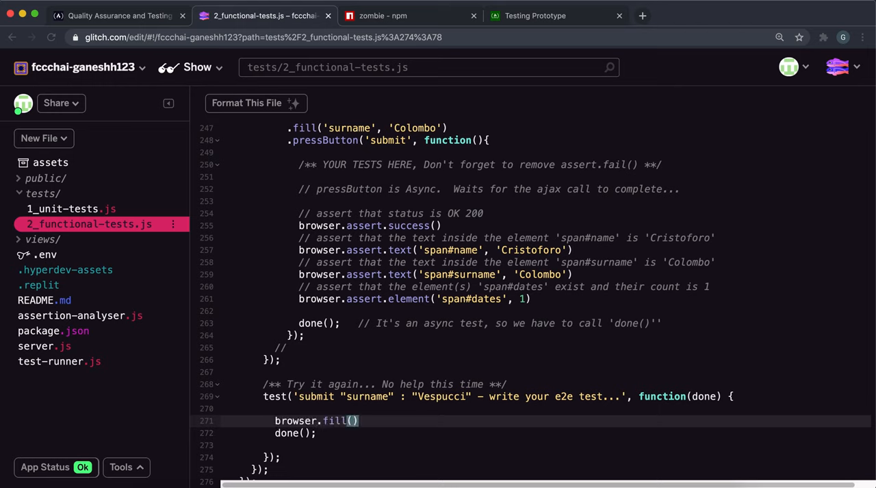
{"action": "type", "text": "''"}
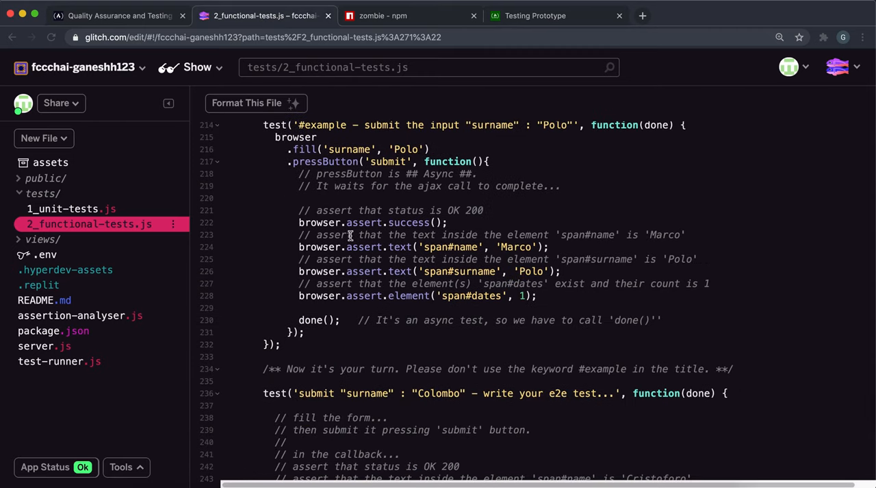
{"action": "scroll", "scroll_direction": "down", "scroll_amount": 3}
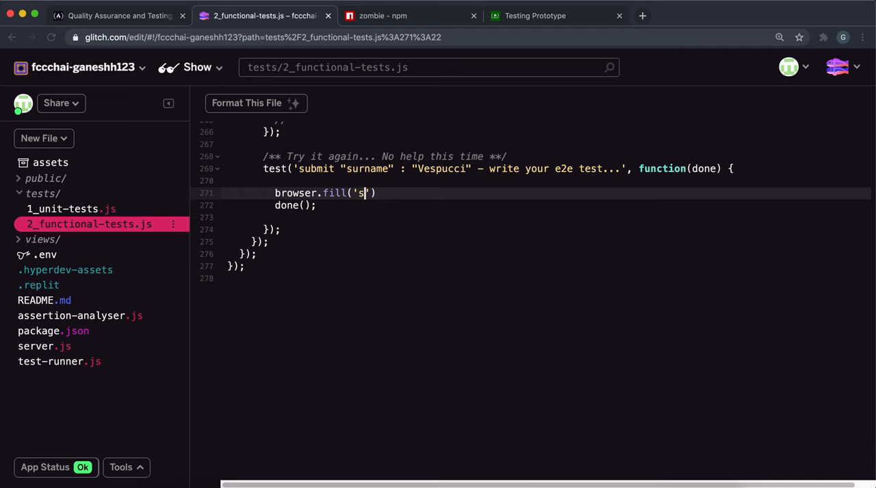
{"action": "type", "text": "urname"}
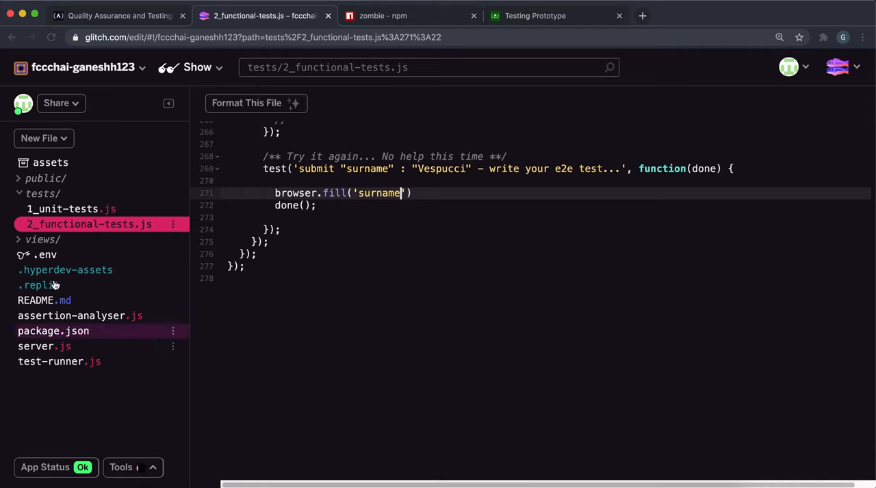
{"action": "mouse_move", "coordinate": [44, 346]}
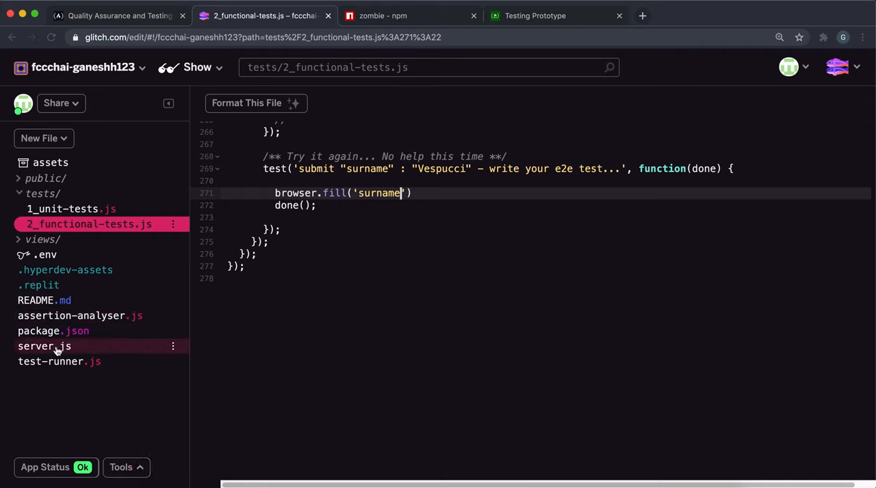
- Confirm the input name 'surname' in views/index.html, then fill in 'Vespucci'
{"action": "left_click", "coordinate": [43, 239]}
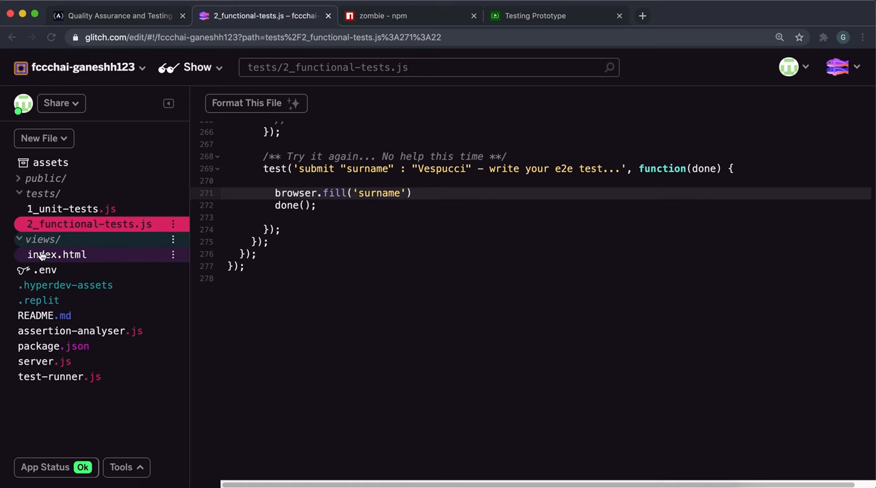
{"action": "left_click", "coordinate": [57, 254]}
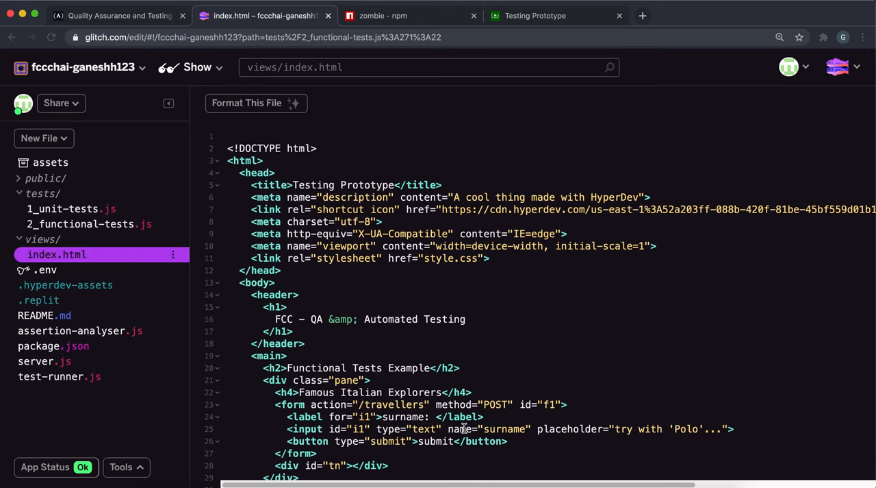
{"action": "double_click", "coordinate": [506, 428]}
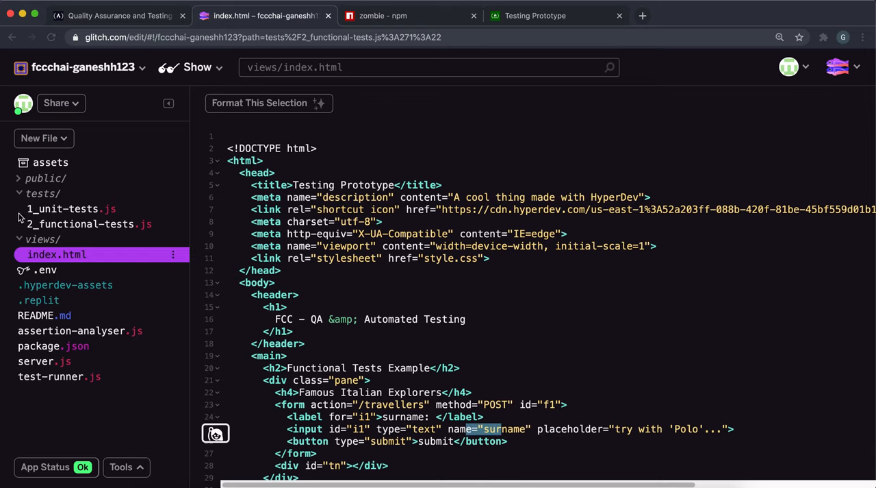
{"action": "left_click", "coordinate": [89, 224]}
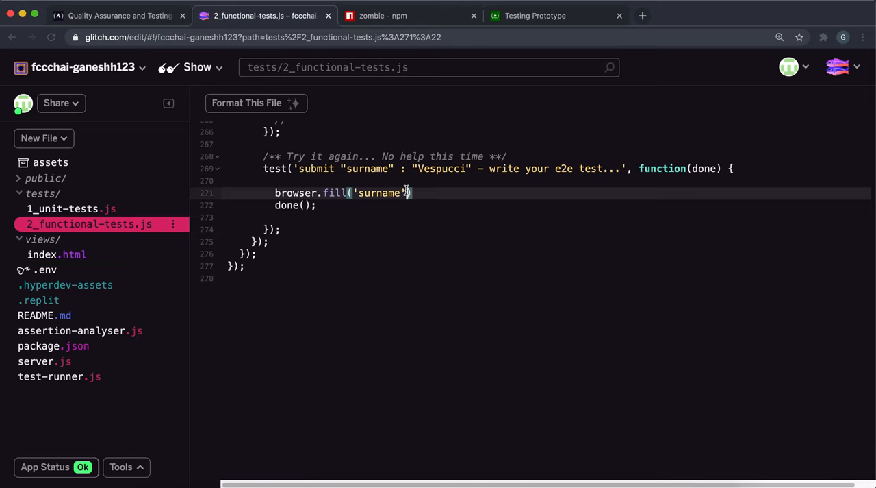
{"action": "type", "text": "', ''"}
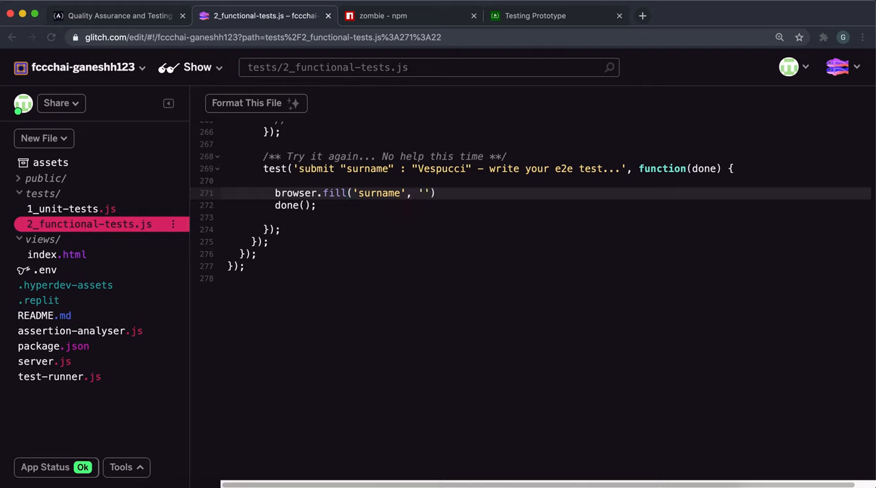
{"action": "type", "text": "Vespucci"}
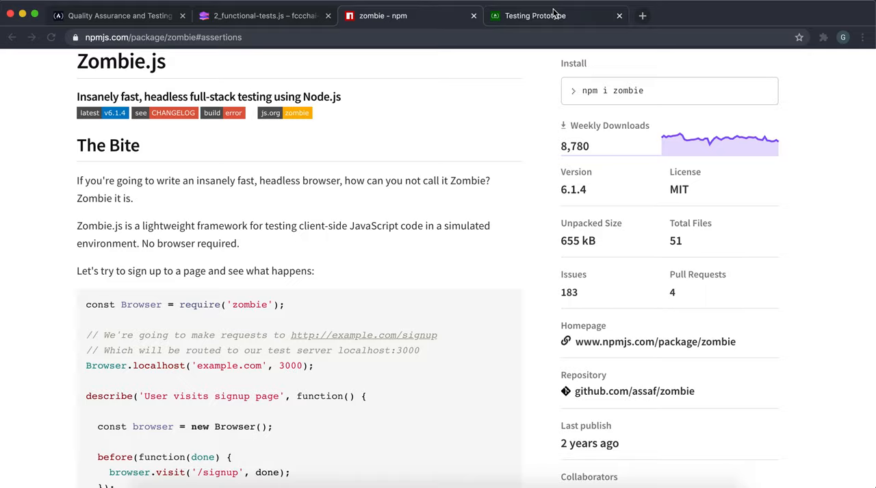
- Chain .pressButton('submit', () => ...) after the fill call
{"action": "left_click", "coordinate": [249, 16]}
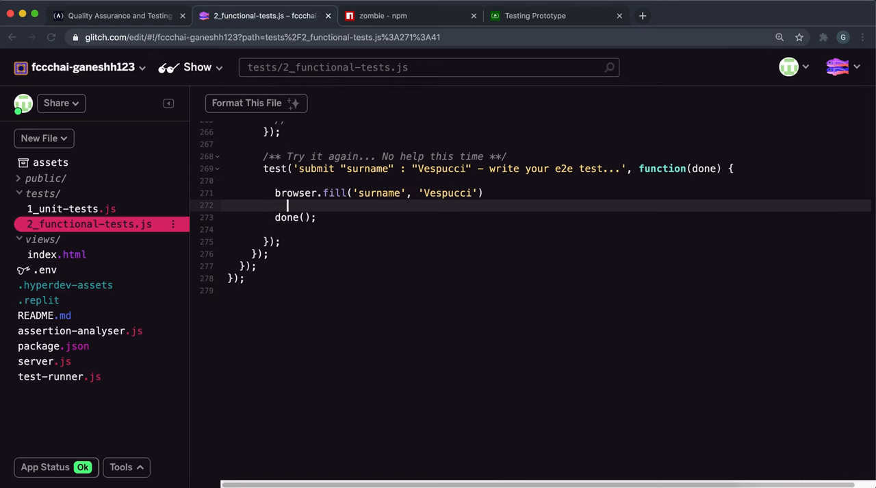
{"action": "type", "text": "."}
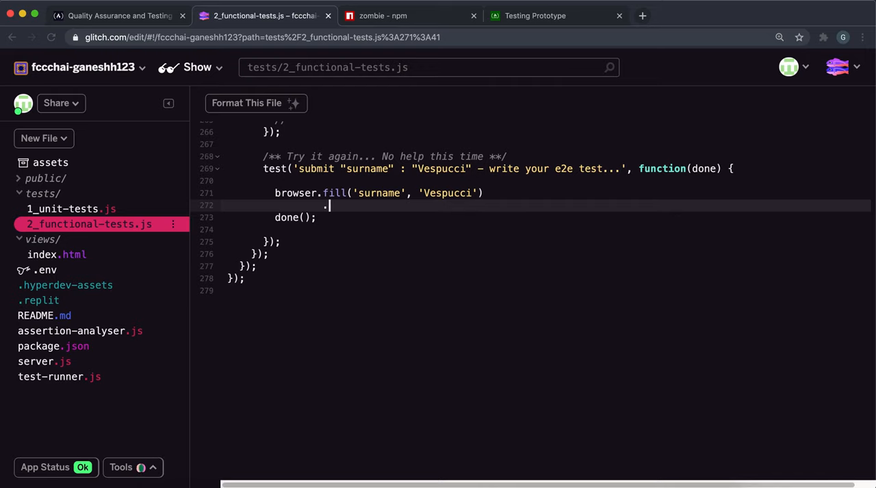
{"action": "type", "text": "press"}
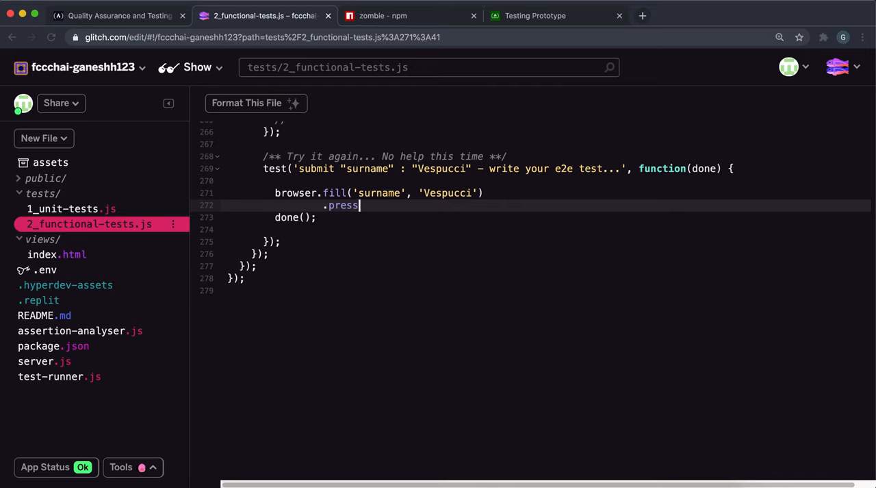
{"action": "type", "text": "Button()"}
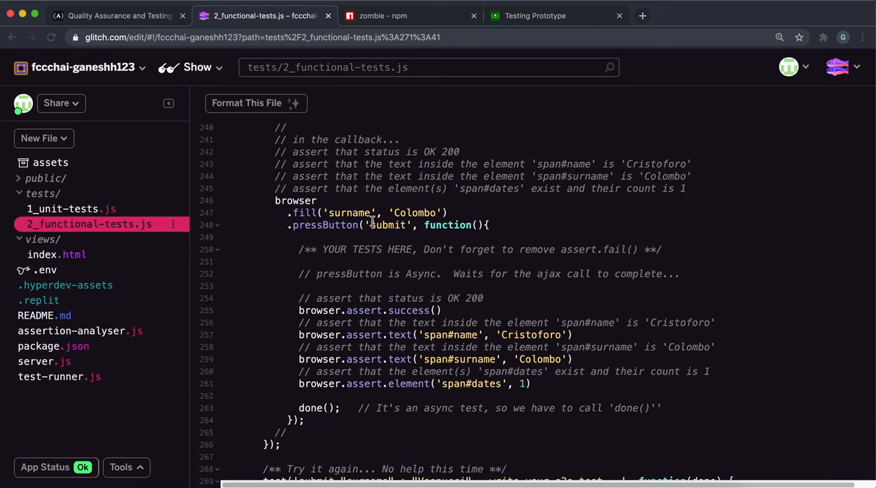
{"action": "scroll", "scroll_direction": "down", "scroll_amount": 3}
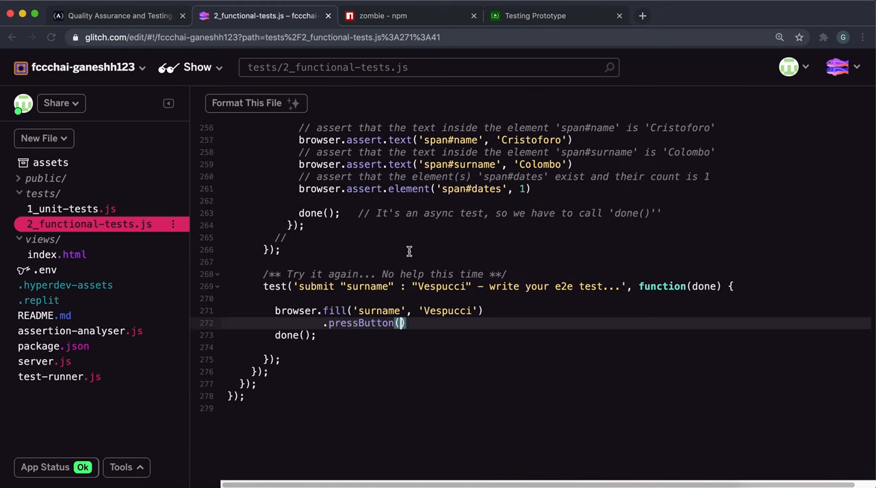
{"action": "type", "text": "'submit',"}
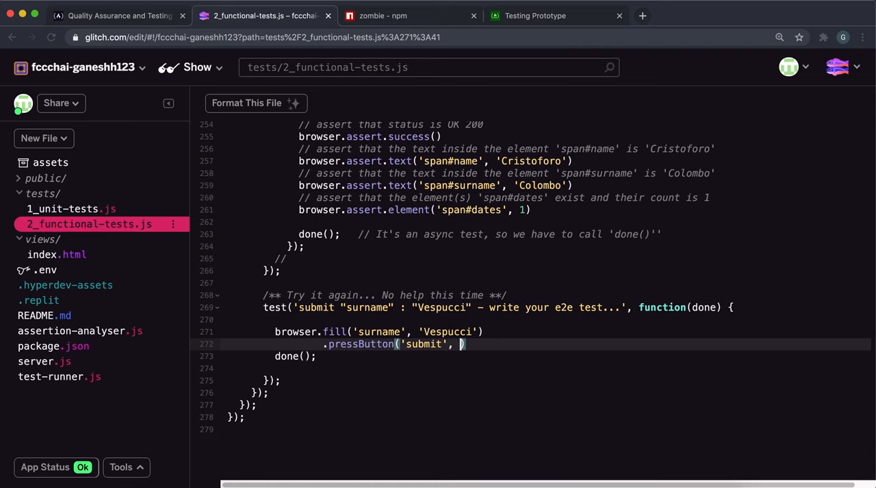
{"action": "type", "text": "() => {"}
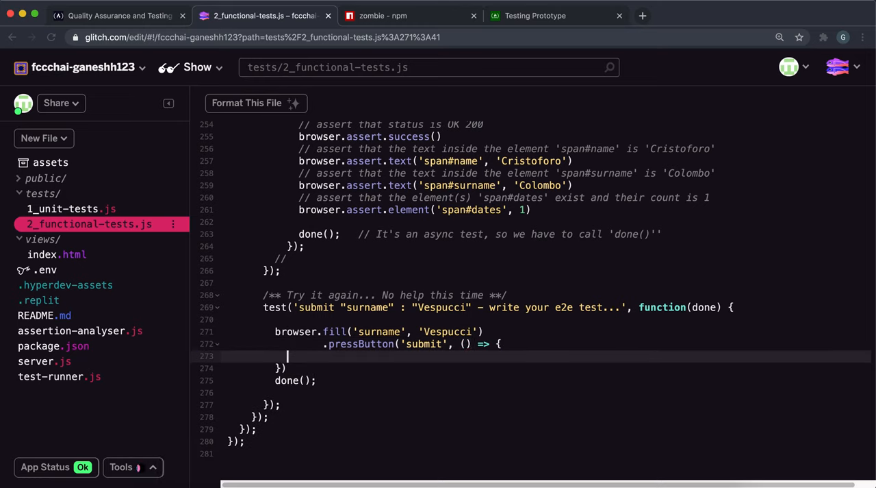
- Check the challenge's required assertions and add browser.assert.success() in the callback
{"action": "left_click", "coordinate": [113, 15]}
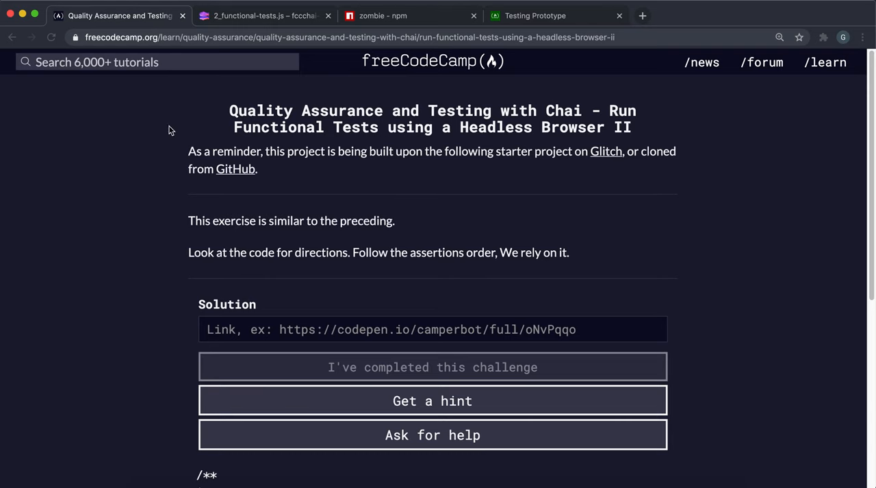
{"action": "scroll", "scroll_direction": "down", "scroll_amount": 3}
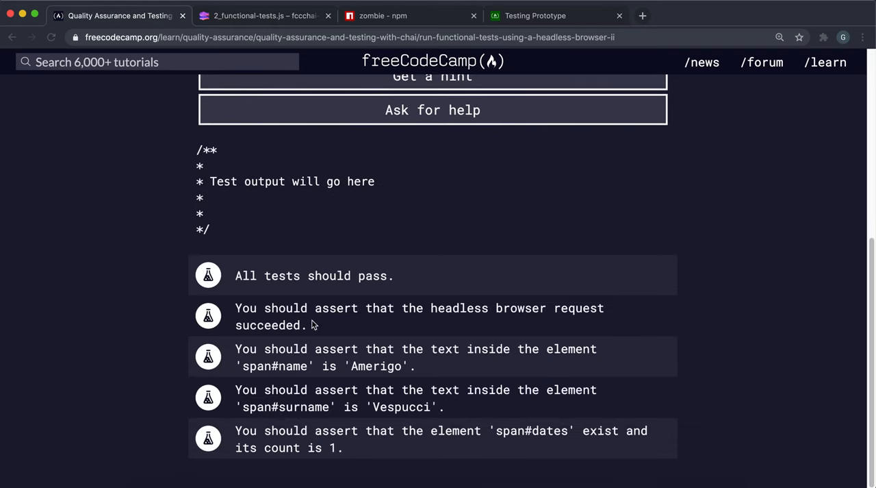
{"action": "left_click", "coordinate": [260, 15]}
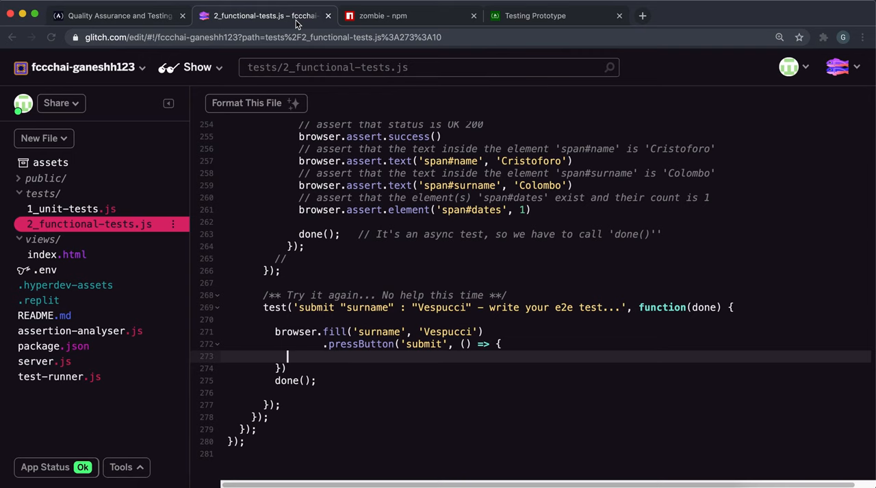
{"action": "type", "text": "browse"}
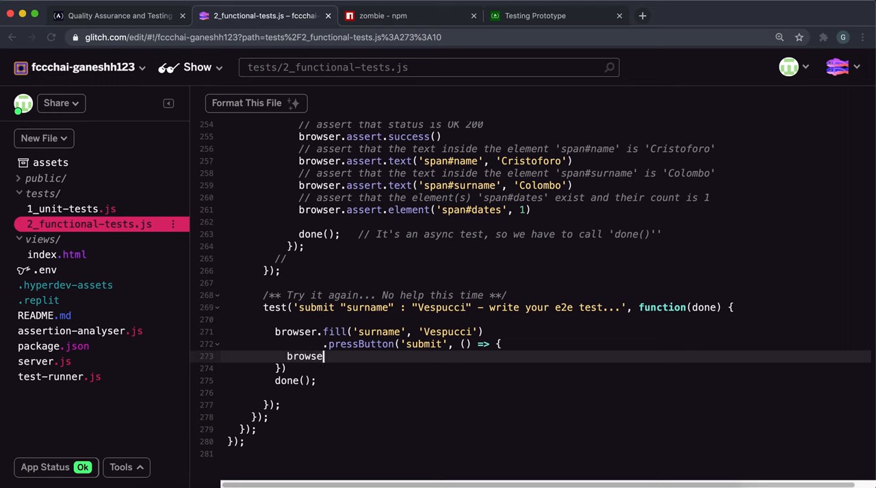
{"action": "type", "text": "r.assert.s"}
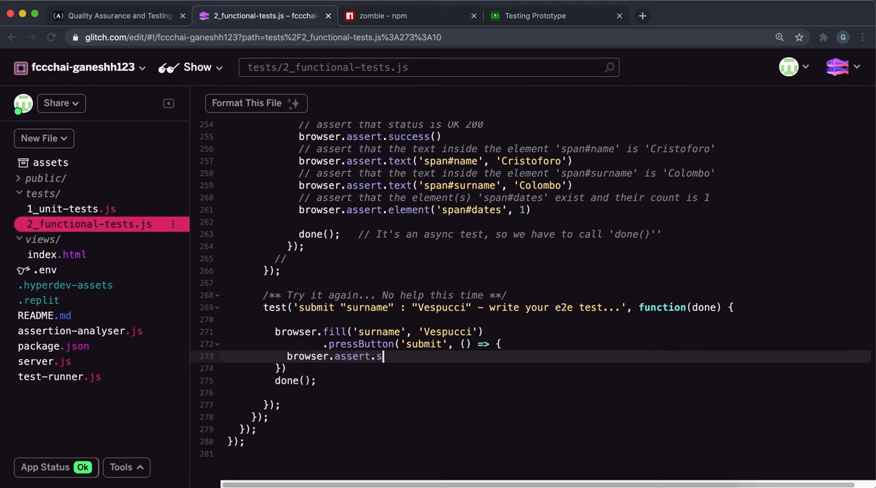
{"action": "type", "text": "uccess()"}
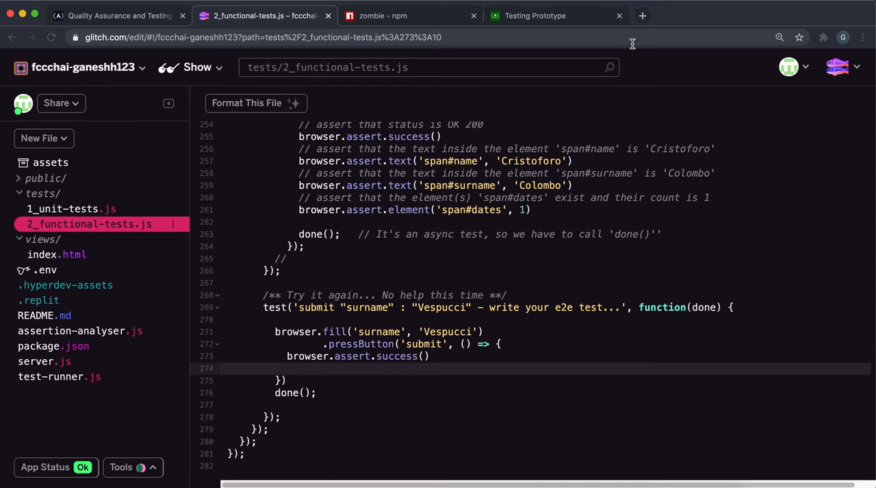
{"action": "mouse_move", "coordinate": [472, 168]}
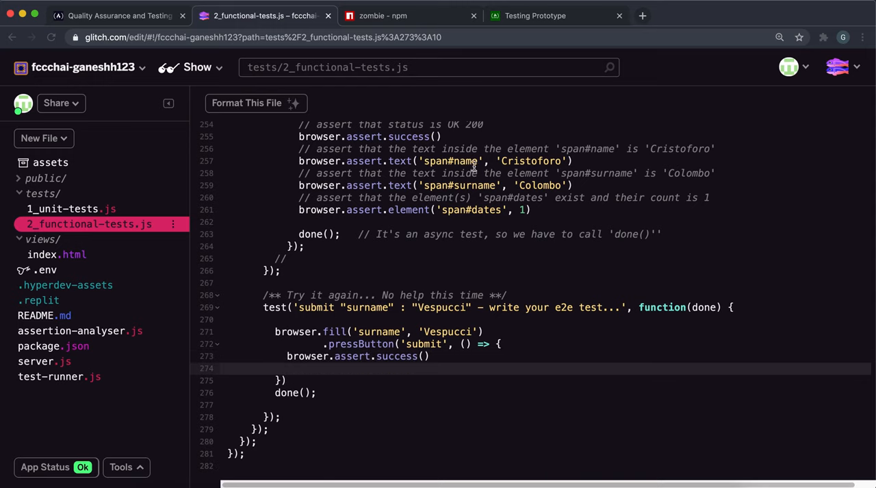
- Add browser.assert.text('span#name', 'Amerigo') after checking the demo's results
{"action": "left_click", "coordinate": [536, 15]}
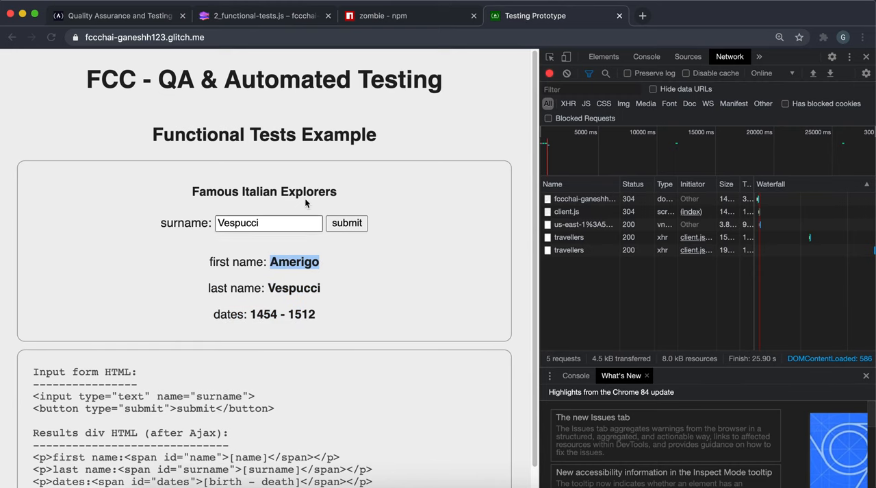
{"action": "left_click", "coordinate": [263, 16]}
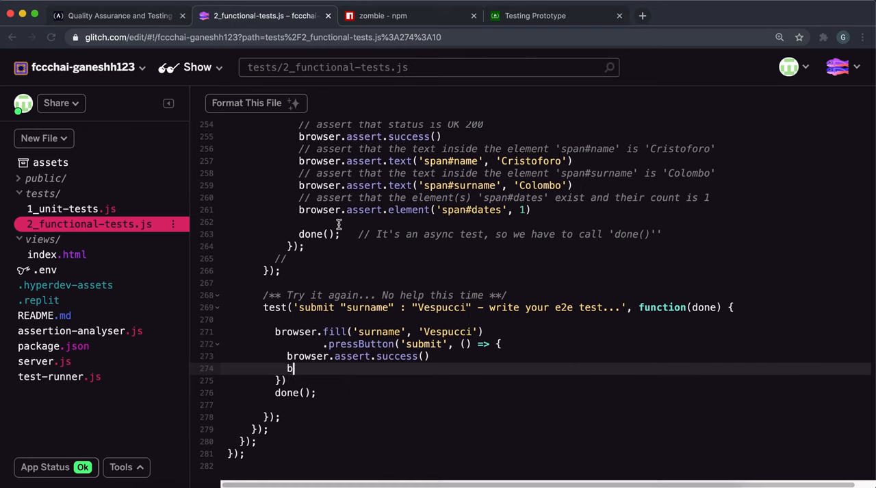
{"action": "type", "text": "rowser."}
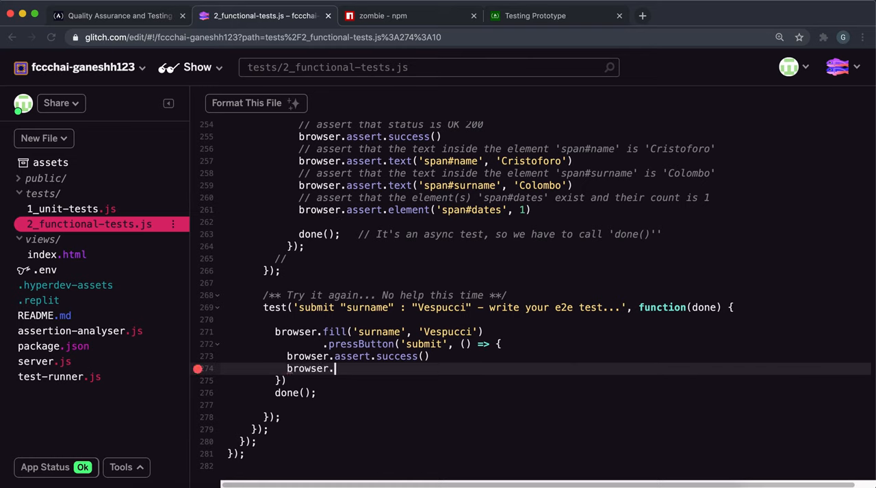
{"action": "type", "text": "assert.text"}
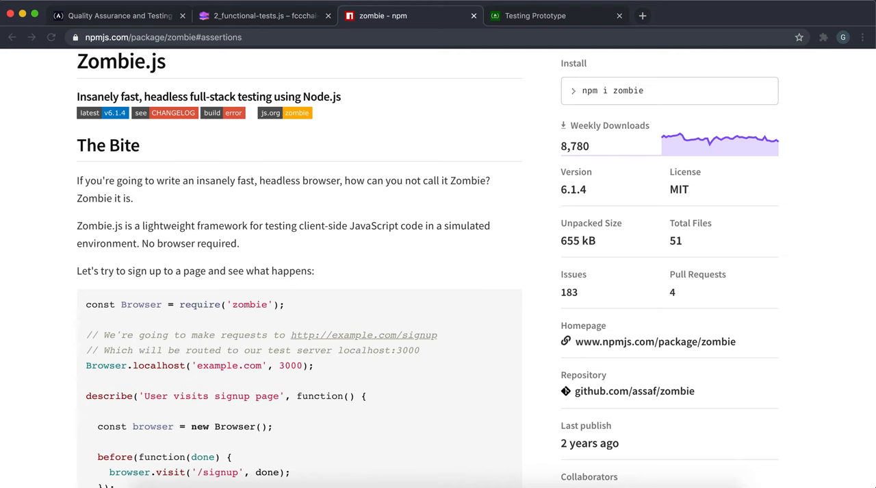
{"action": "left_click", "coordinate": [264, 15]}
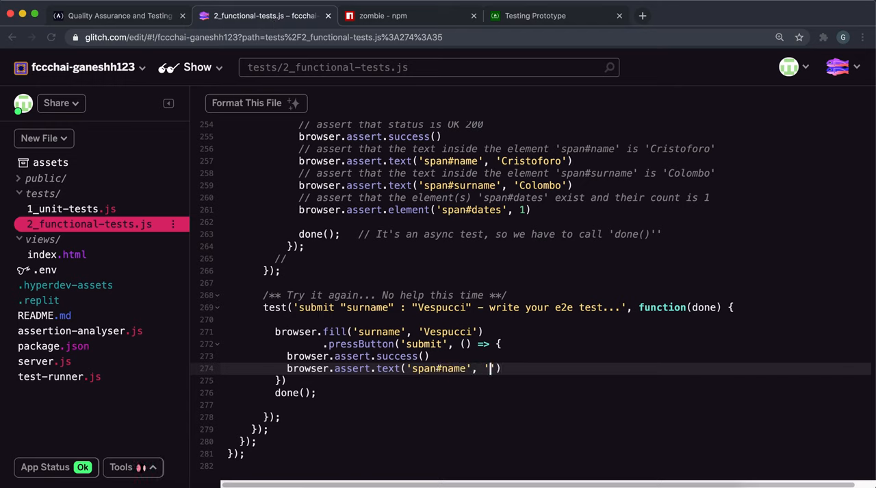
{"action": "type", "text": "Amerigo"}
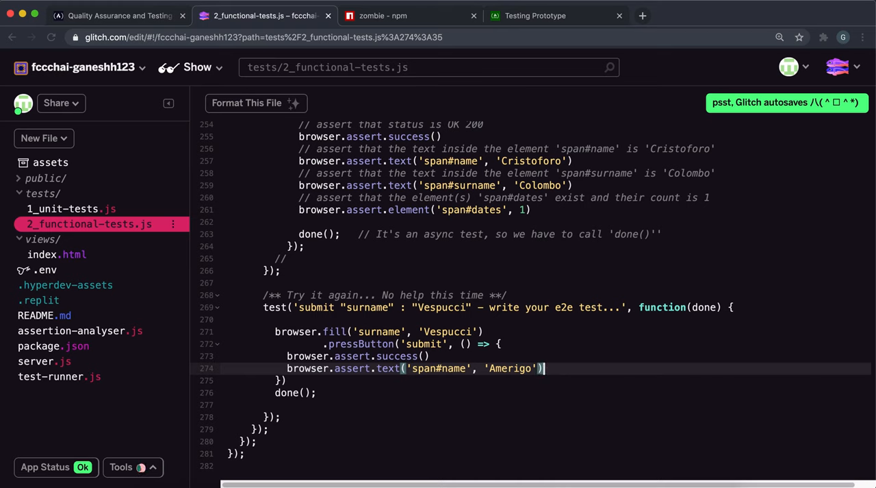
{"action": "key", "text": "Enter"}
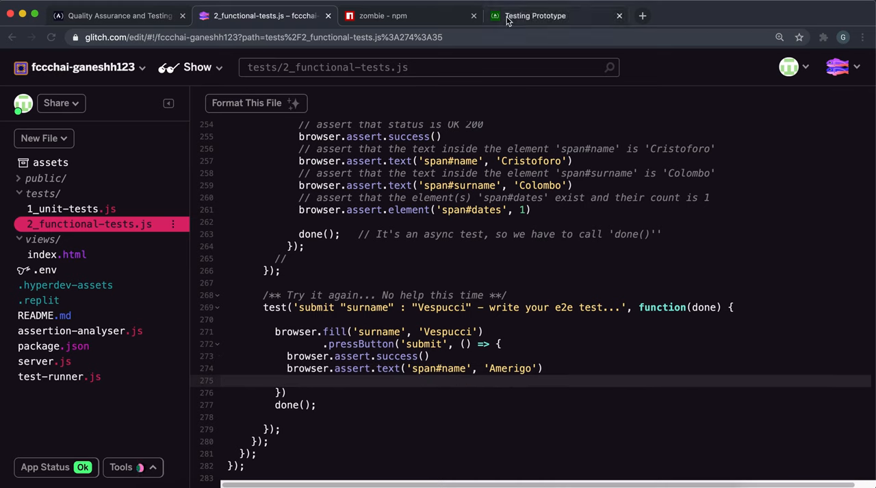
{"action": "left_click", "coordinate": [533, 15]}
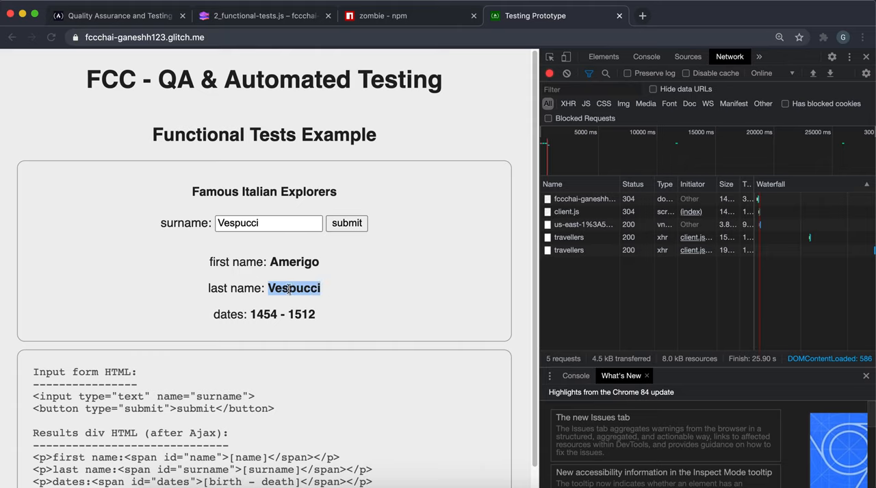
{"action": "mouse_move", "coordinate": [295, 294]}
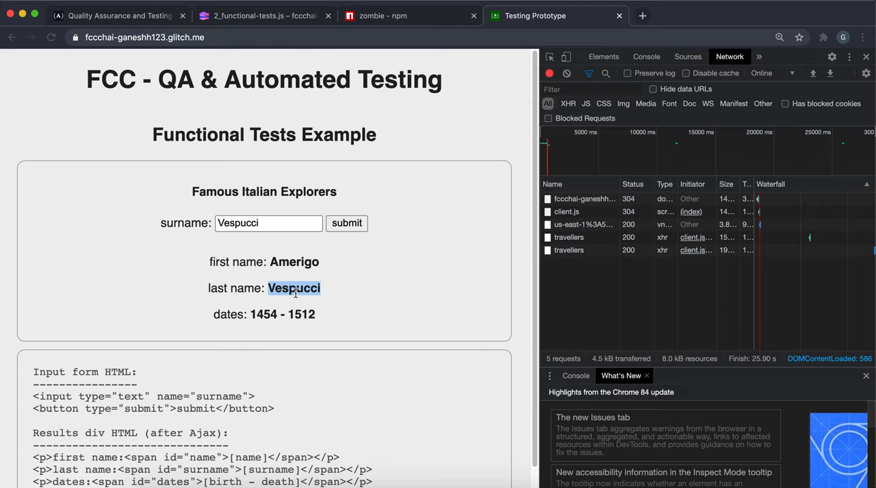
{"action": "left_click", "coordinate": [263, 15]}
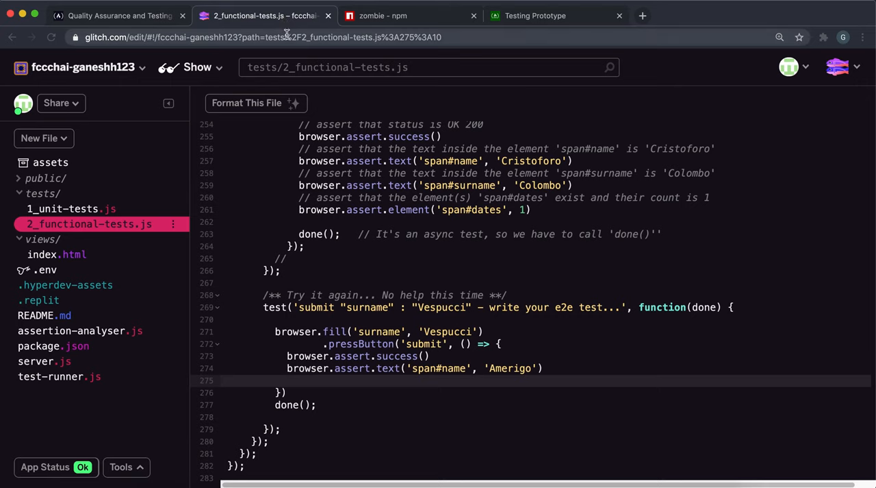
- Add browser.assert.text('span#surname', 'Vespucci') to the callback
{"action": "type", "text": "browser.assert.text"}
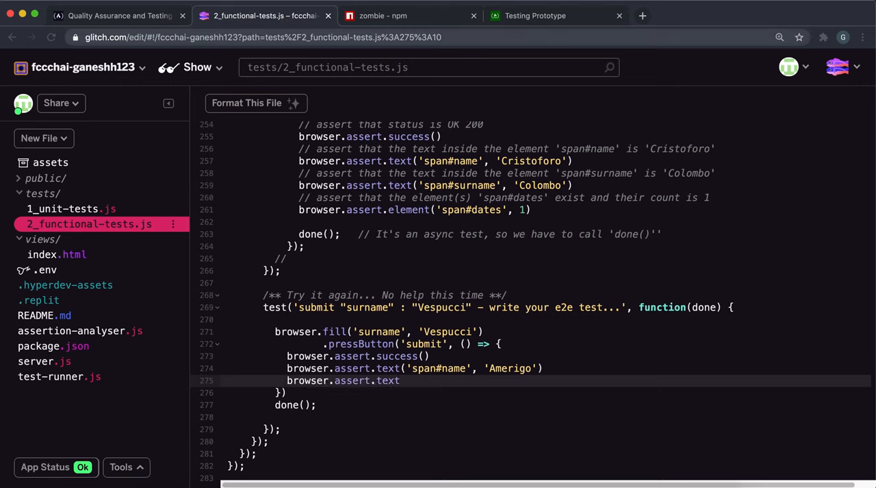
{"action": "type", "text": "()"}
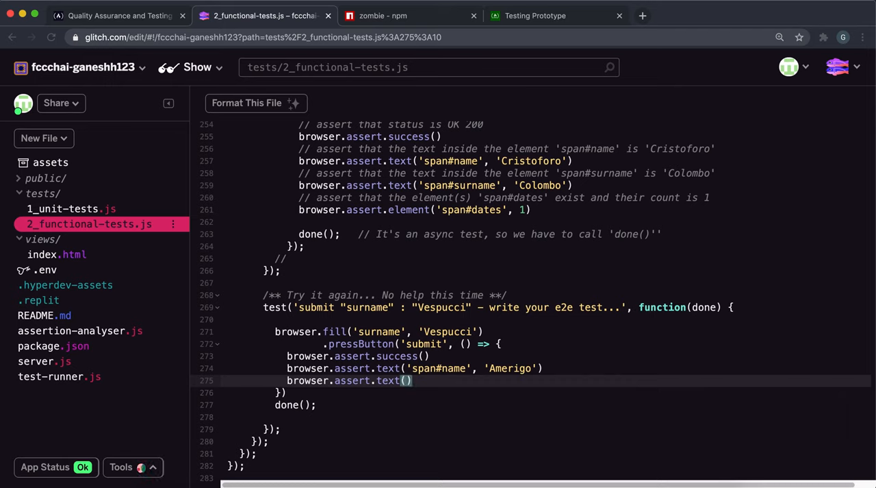
{"action": "type", "text": "'sp"}
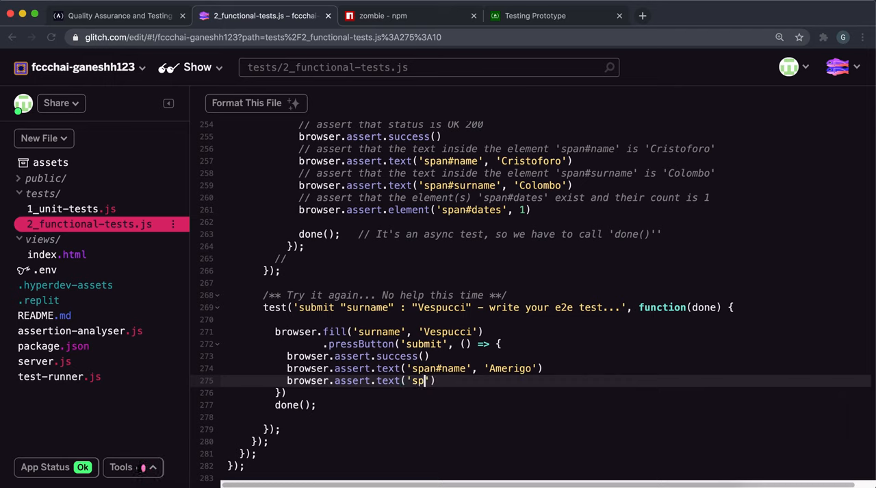
{"action": "type", "text": "an"}
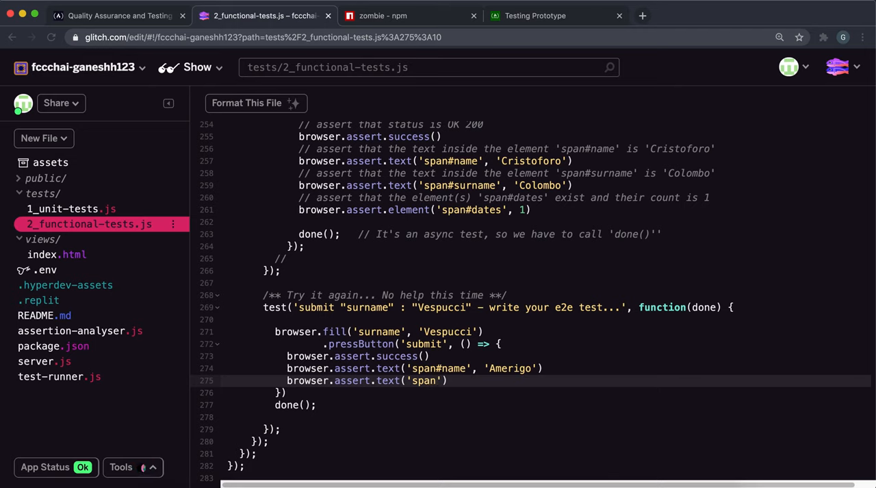
{"action": "type", "text": "su"}
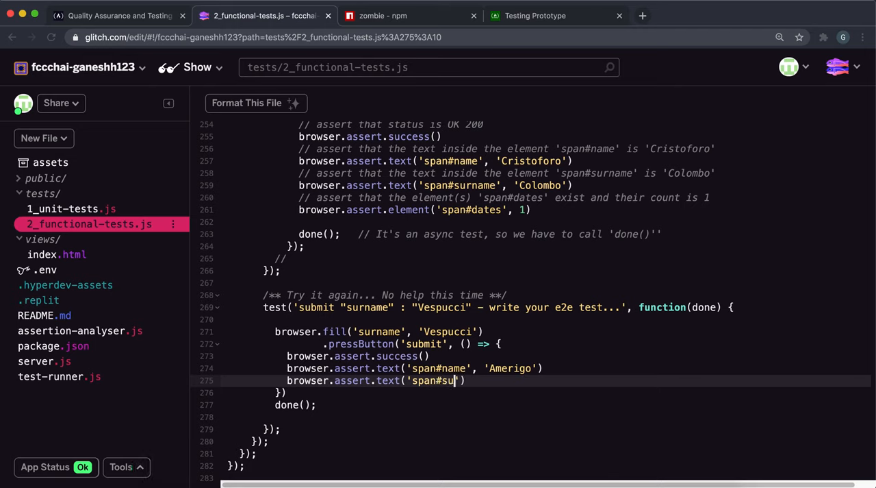
{"action": "type", "text": "rname',"}
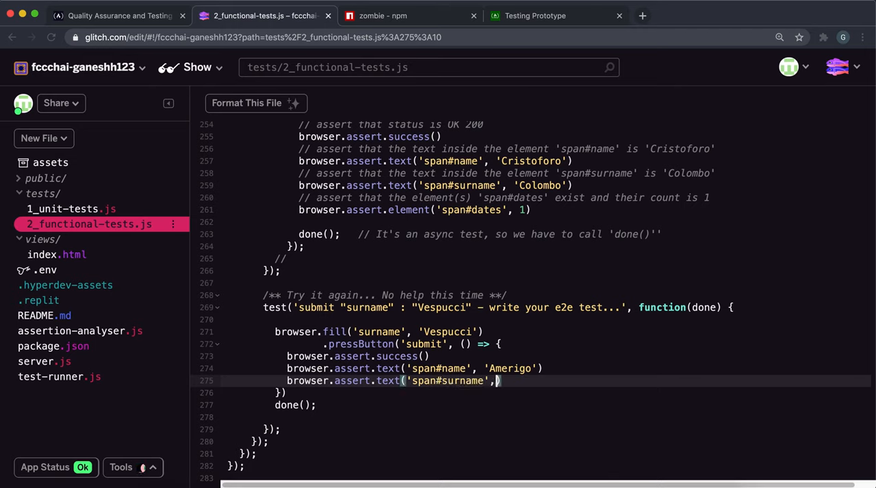
{"action": "type", "text": "'Vespucci'"}
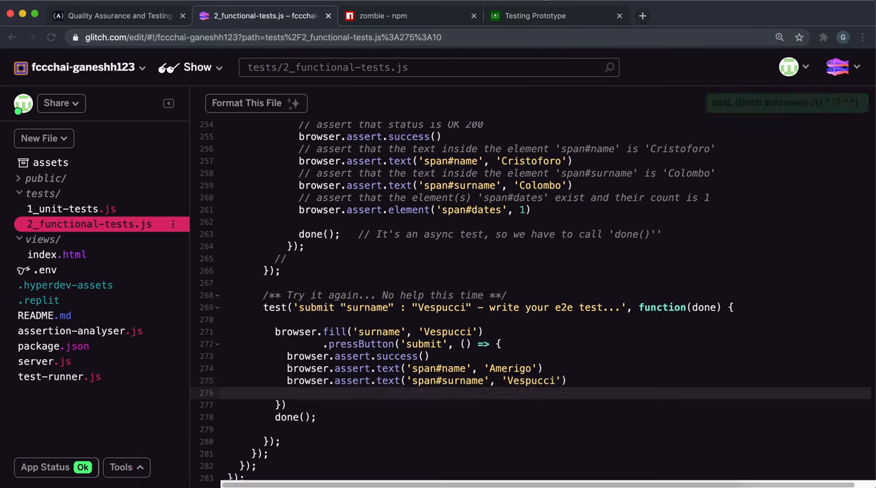
- Assert one span#dates element and call done() inside the pressButton callback
{"action": "left_click", "coordinate": [535, 15]}
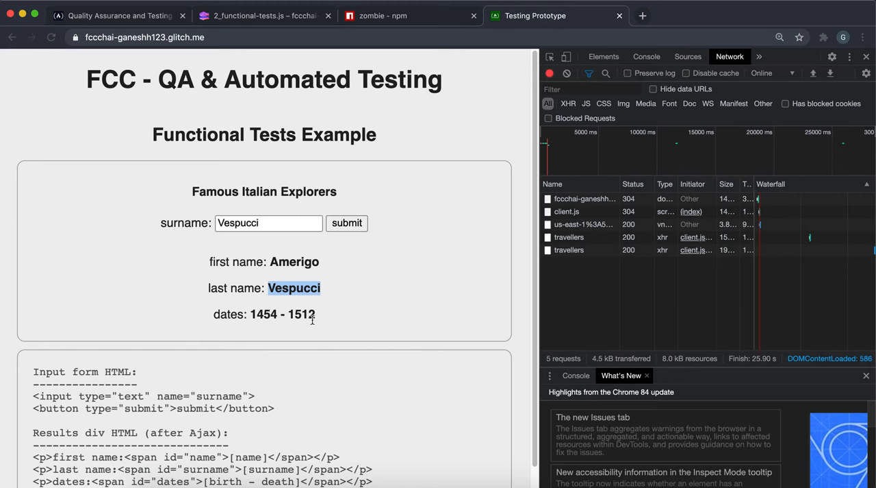
{"action": "left_click", "coordinate": [264, 15]}
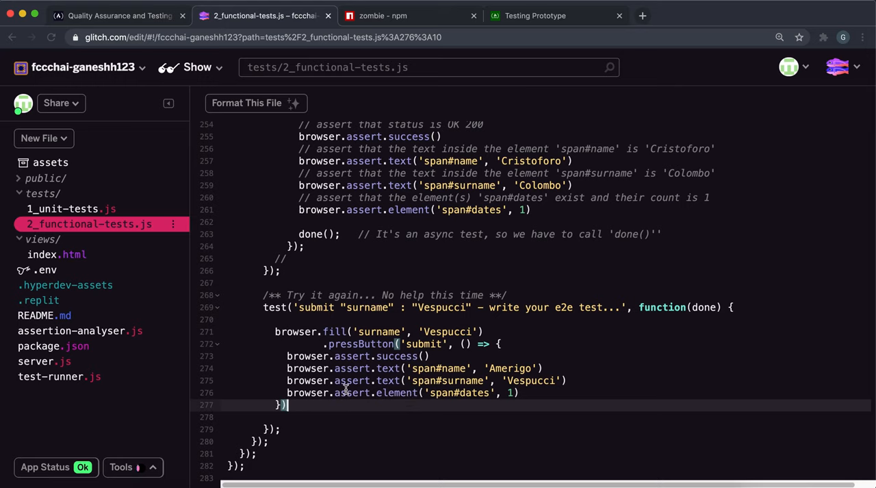
{"action": "type", "text": "done();"}
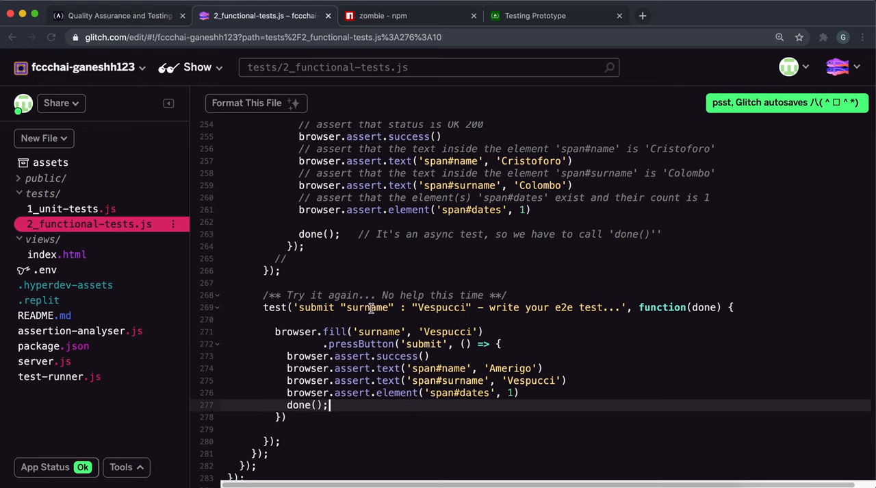
{"action": "left_click", "coordinate": [56, 103]}
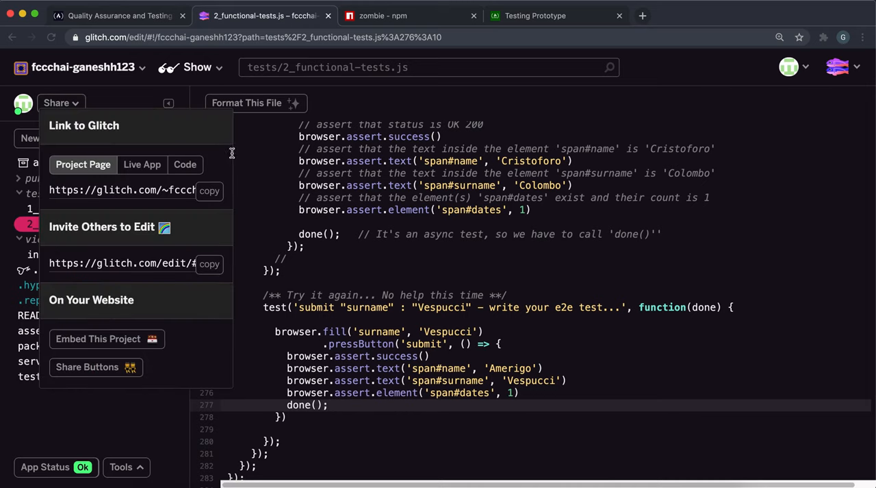
- Submit the live glitch.me link to pass freeCodeCamp's Headless Browser II challenge
{"action": "left_click", "coordinate": [110, 15]}
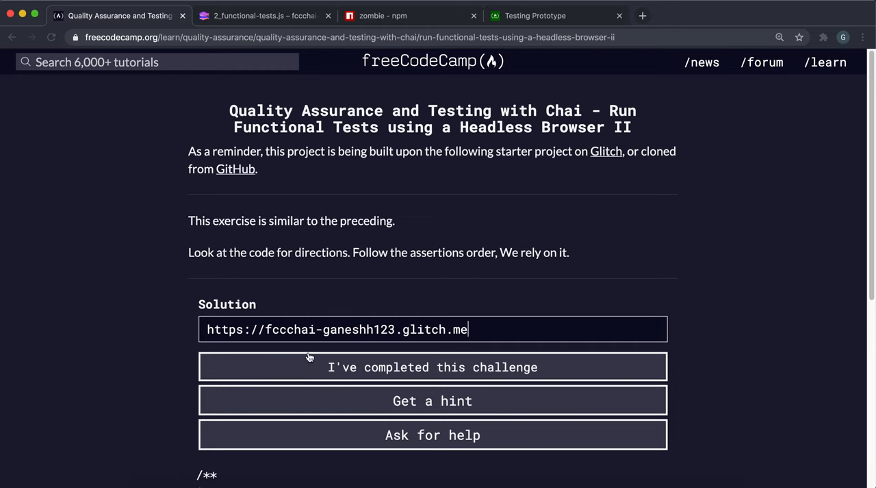
{"action": "left_click", "coordinate": [433, 367]}
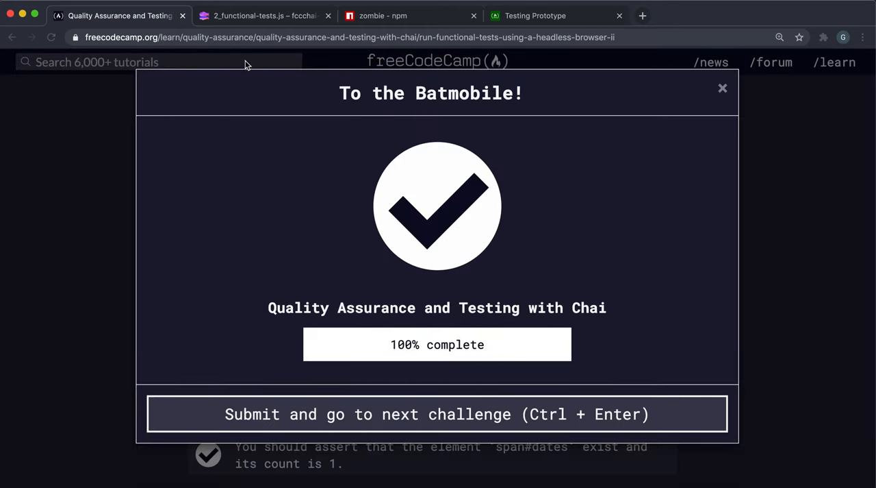
{"action": "left_click", "coordinate": [534, 15]}
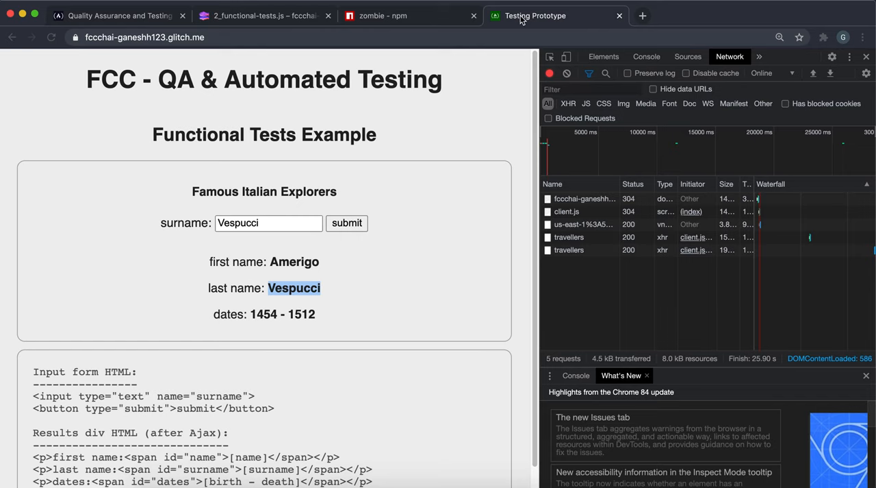
- Compare the asserted first name, surname and dates with the live app, then revisit freeCodeCamp
{"action": "left_click", "coordinate": [264, 15]}
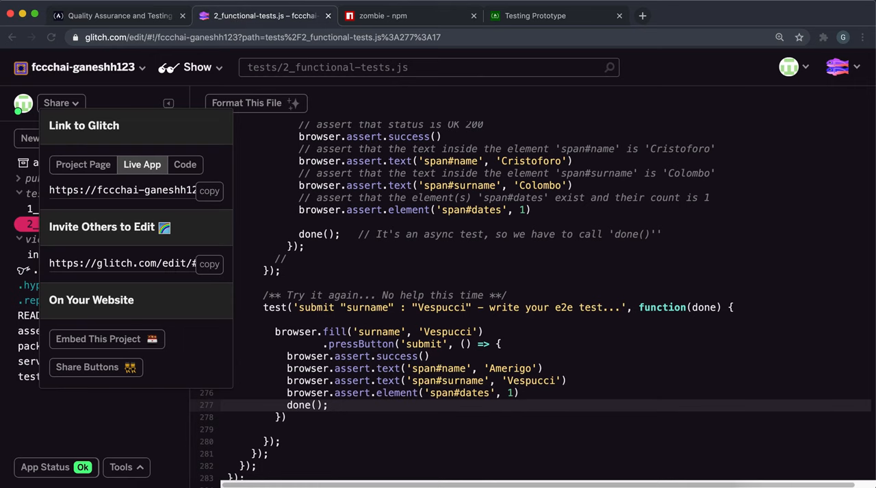
{"action": "left_click", "coordinate": [532, 15]}
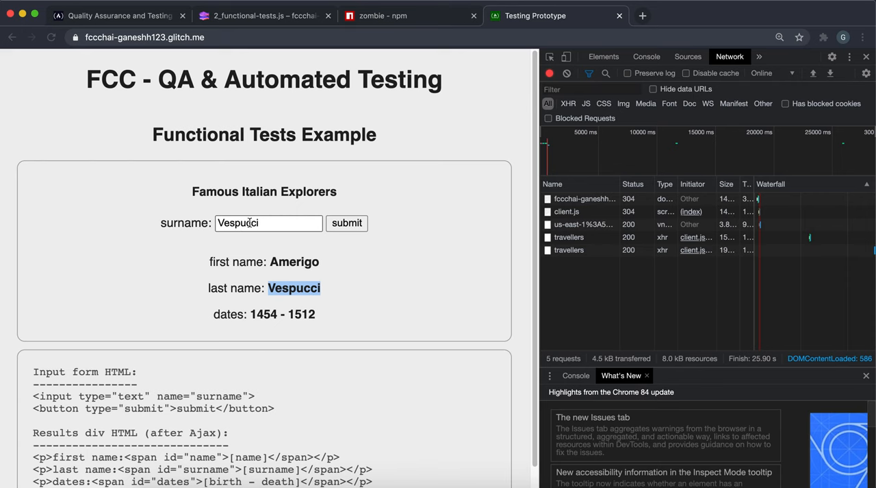
{"action": "left_click", "coordinate": [264, 15]}
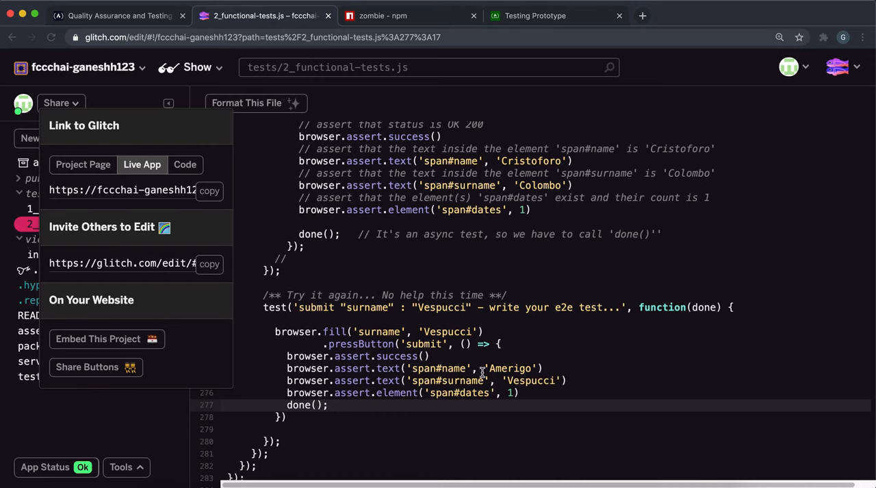
{"action": "left_click", "coordinate": [535, 15]}
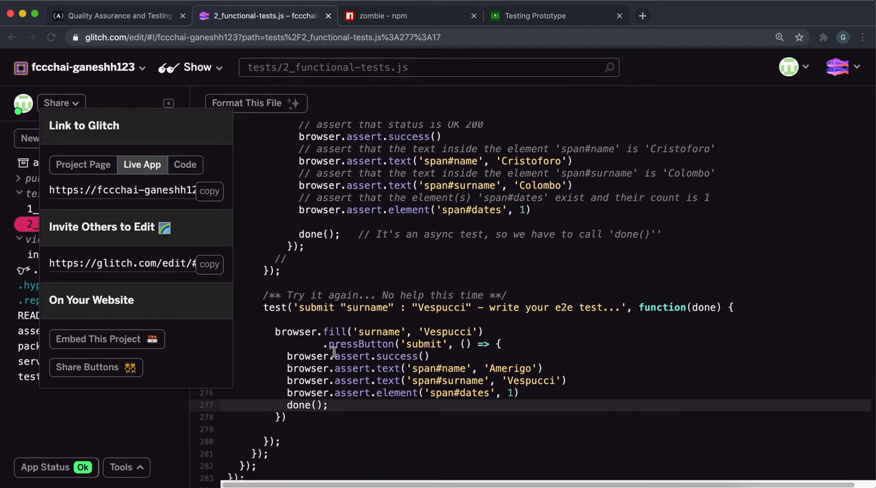
{"action": "left_click", "coordinate": [533, 15]}
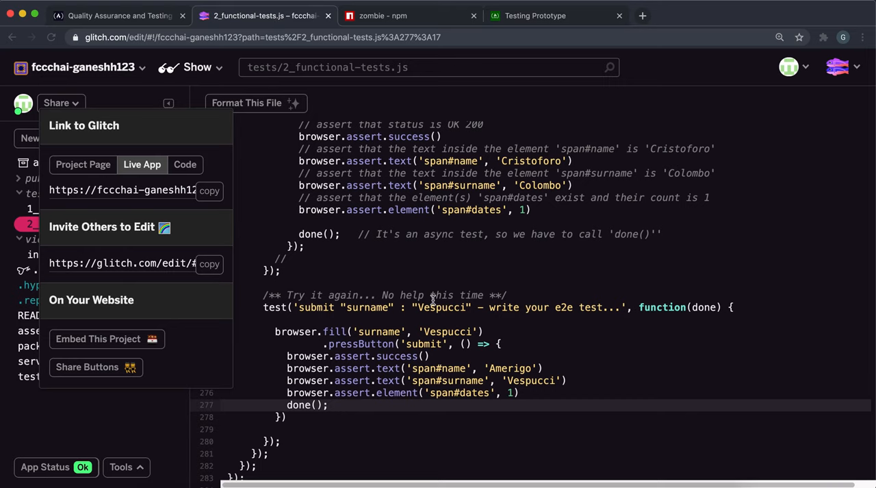
{"action": "left_click", "coordinate": [532, 15]}
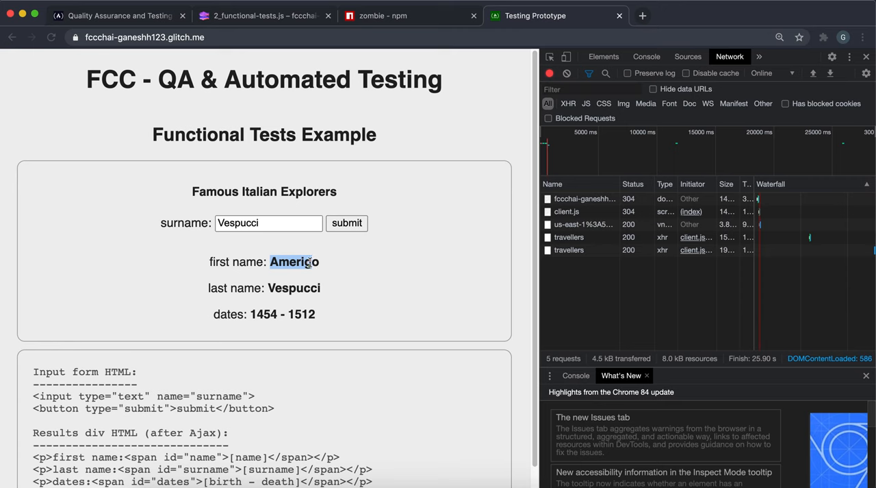
{"action": "left_click", "coordinate": [260, 15]}
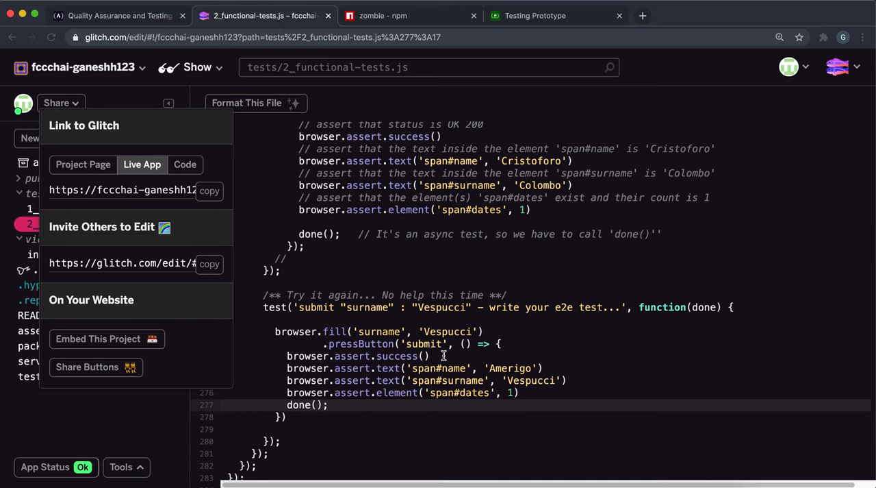
{"action": "left_click", "coordinate": [536, 15]}
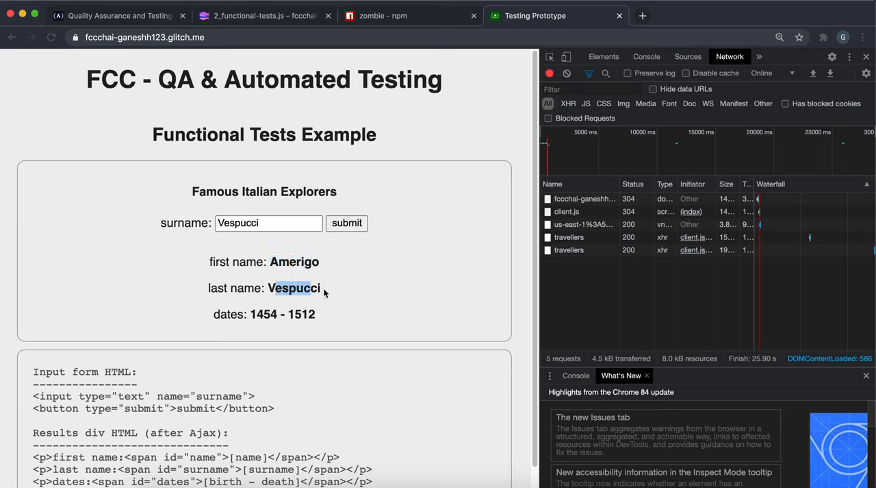
{"action": "left_click", "coordinate": [264, 15]}
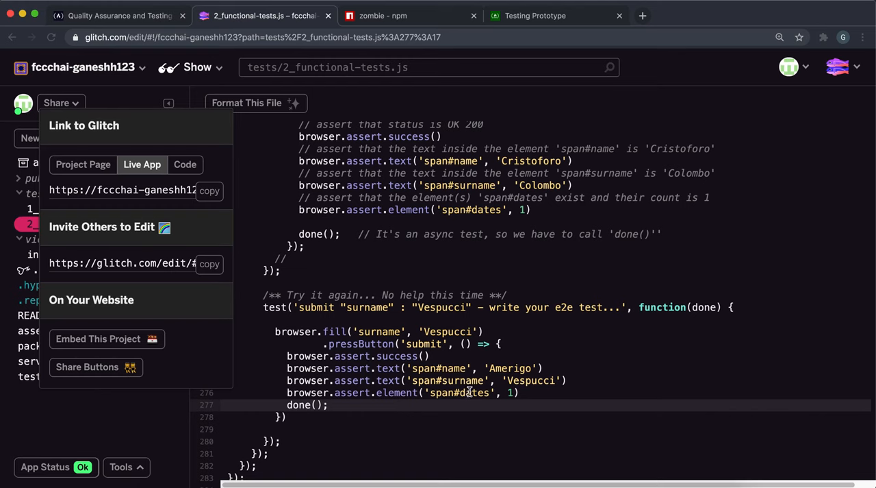
{"action": "left_click", "coordinate": [539, 15]}
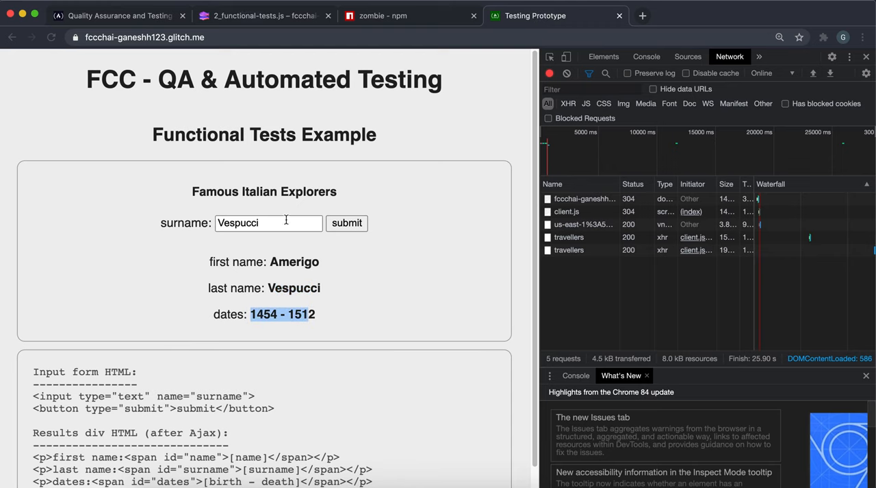
{"action": "left_click", "coordinate": [264, 15]}
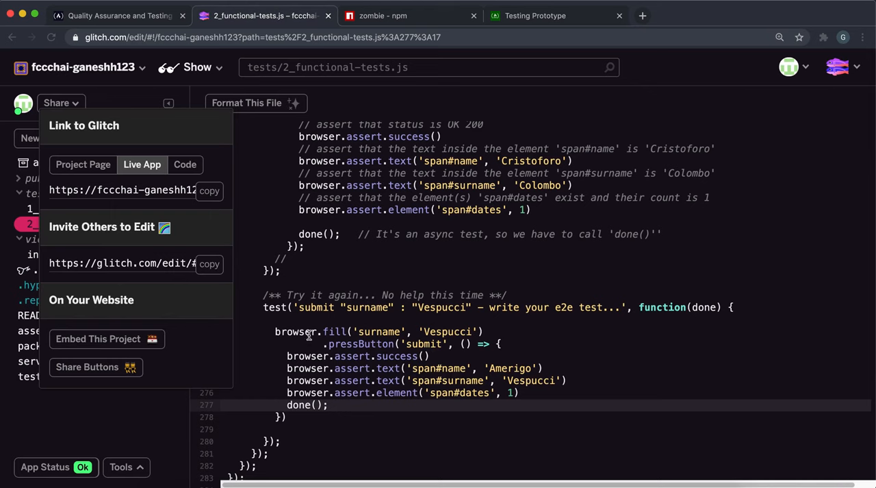
{"action": "mouse_move", "coordinate": [303, 415]}
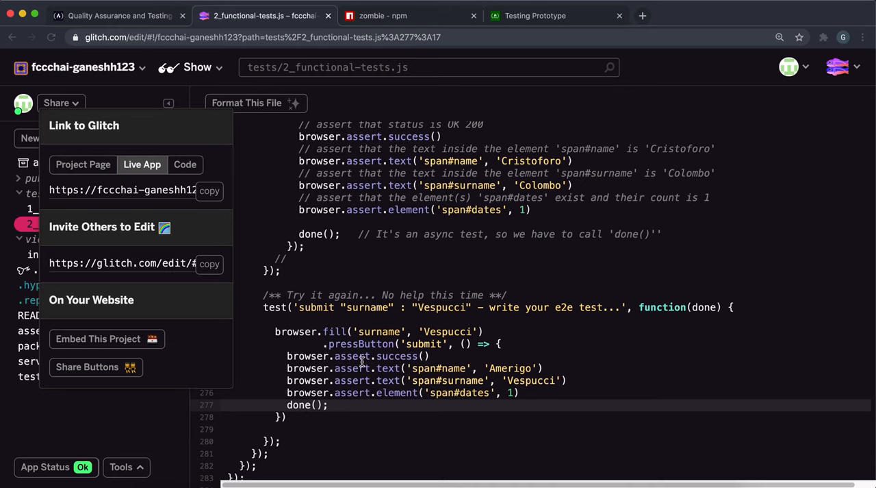
{"action": "left_click", "coordinate": [119, 15]}
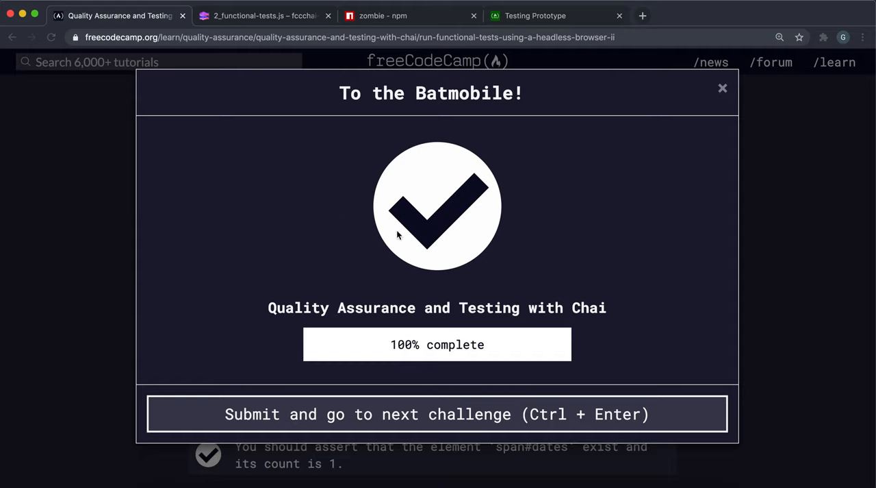
{"action": "mouse_move", "coordinate": [398, 234]}
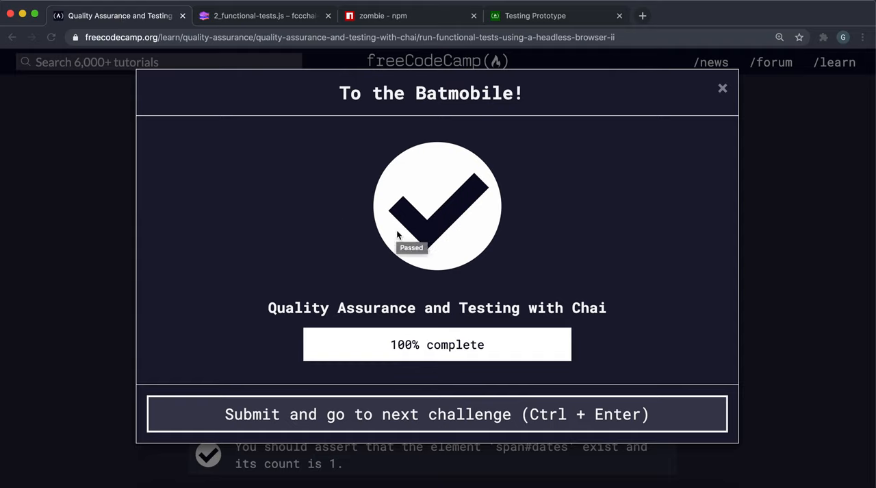
{"action": "mouse_move", "coordinate": [347, 82]}
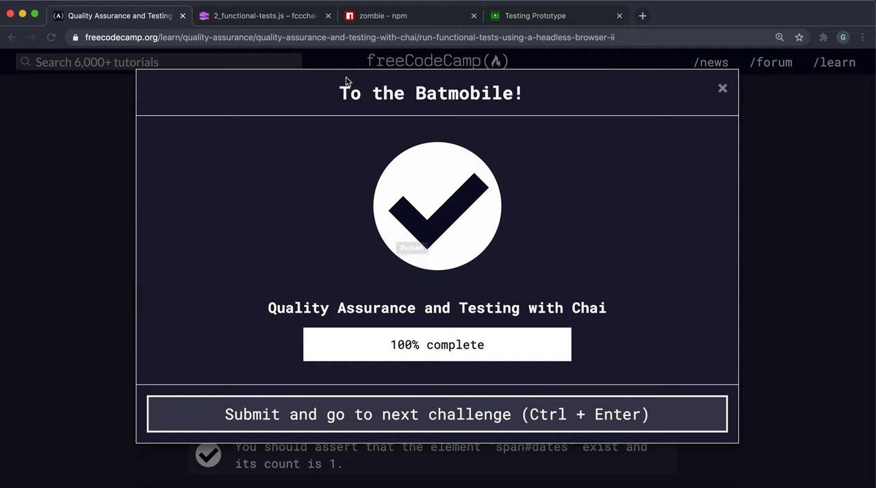
{"action": "mouse_move", "coordinate": [363, 127]}
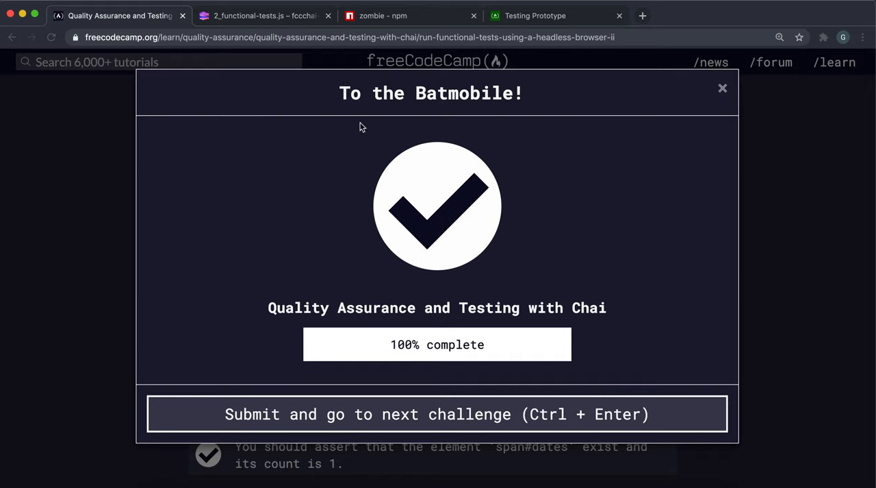
{"action": "mouse_move", "coordinate": [565, 315]}
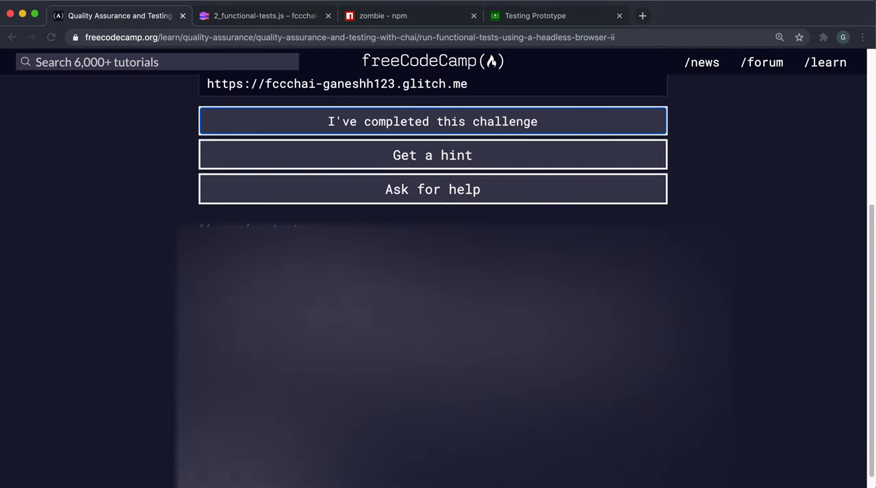
- Choose 'Submit and go to next challenge' to reach Advanced Node and Express
{"action": "left_click", "coordinate": [433, 122]}
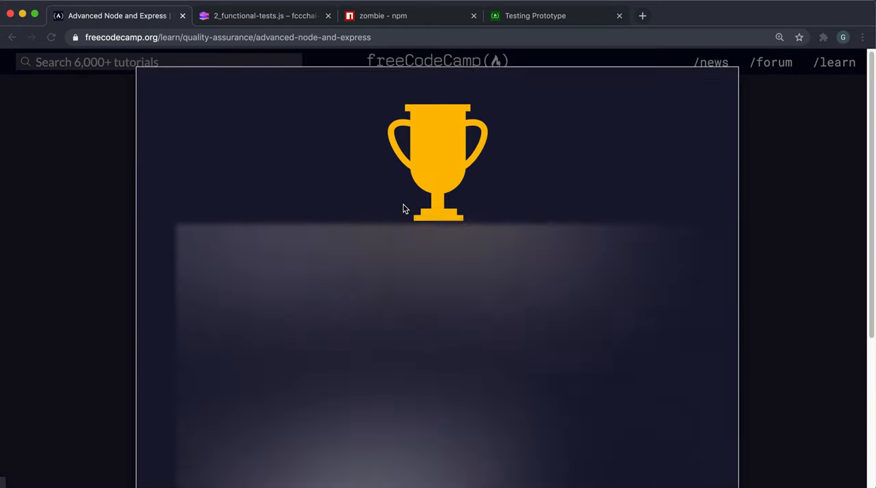